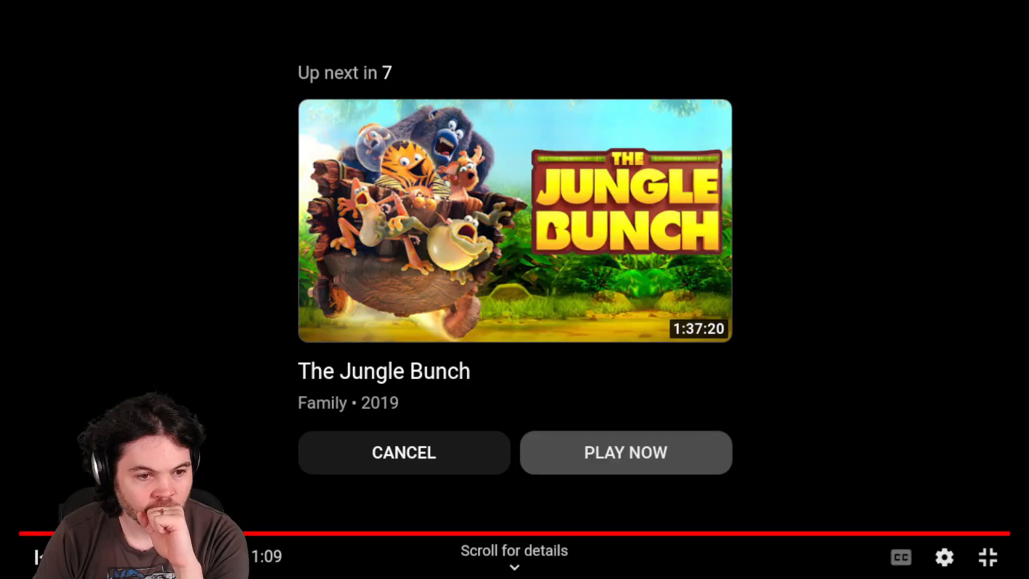
Cancel the up-next autoplay countdown on YouTube.
{"action": "left_click", "coordinate": [403, 452]}
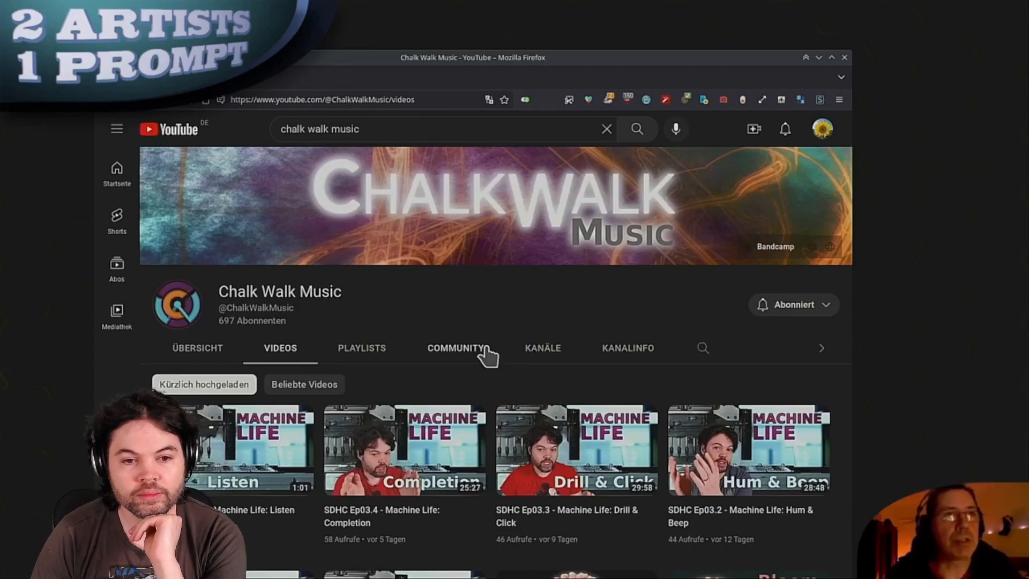
{"action": "scroll", "scroll_direction": "down", "scroll_amount": 3}
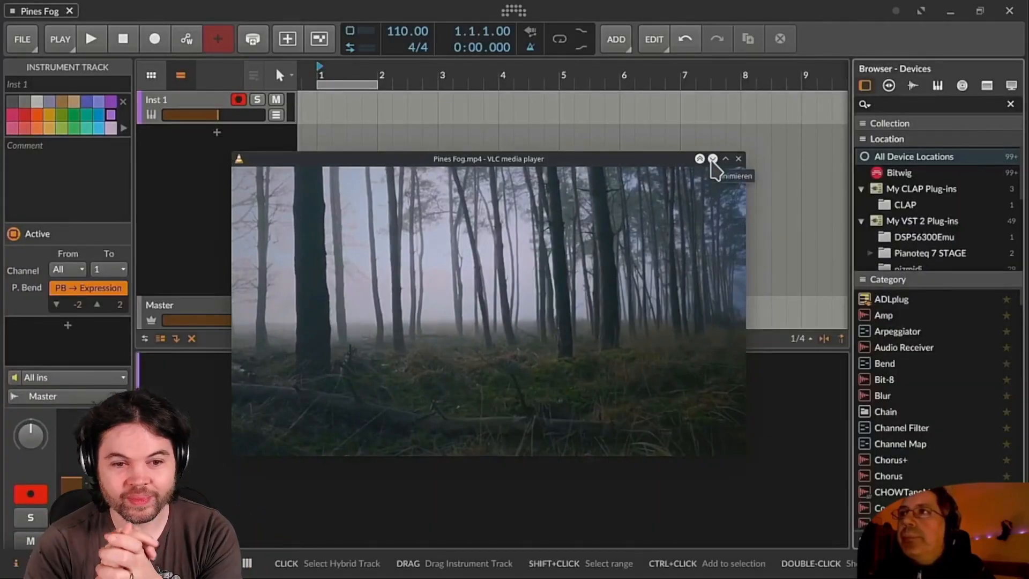
Bring up the Pines Fog project info with its metadata and per-track sound-design notes.
{"action": "left_click", "coordinate": [737, 158]}
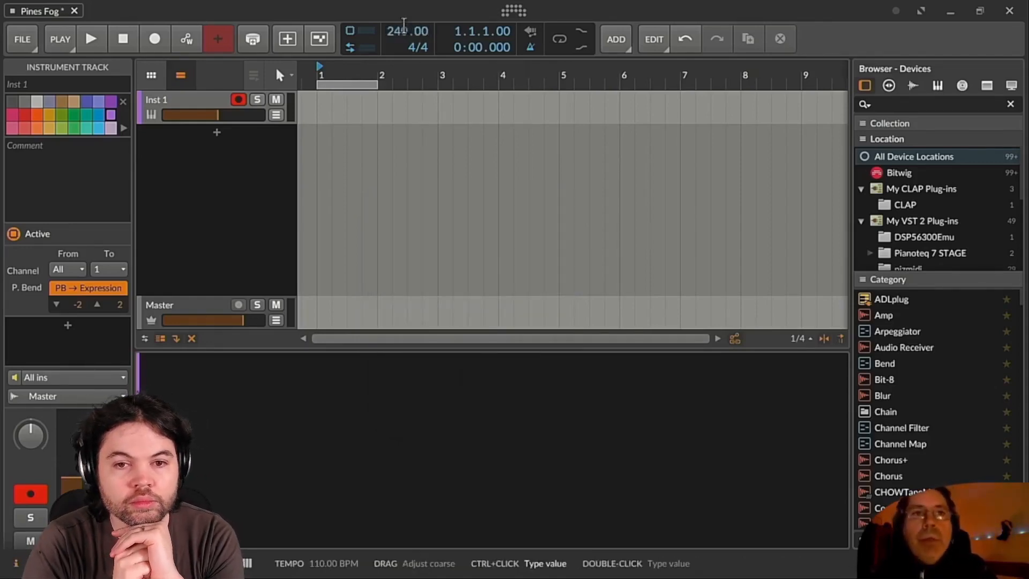
{"action": "left_click", "coordinate": [91, 39]}
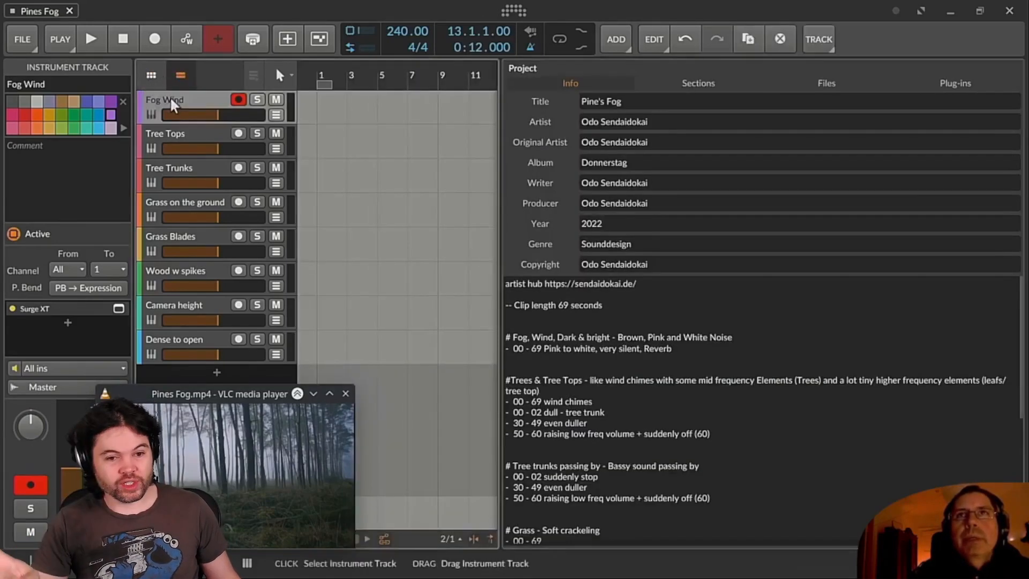
{"action": "double_click", "coordinate": [534, 379]}
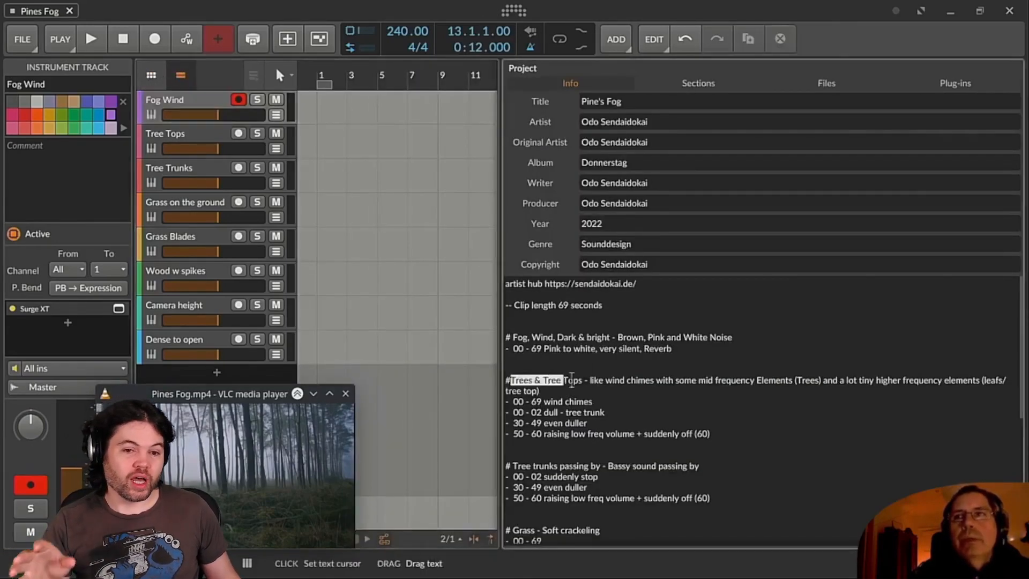
{"action": "left_click", "coordinate": [184, 134]}
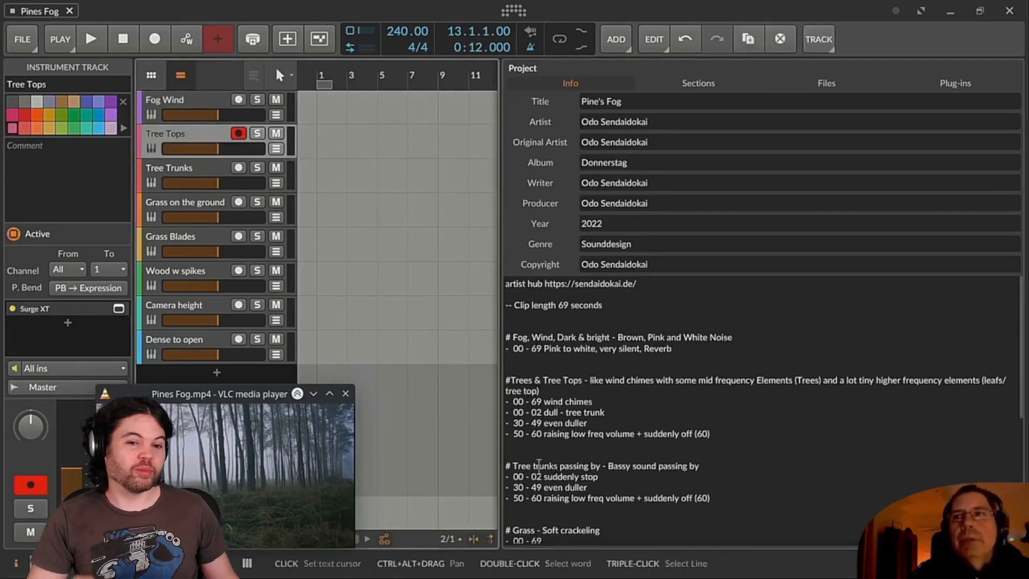
{"action": "left_click", "coordinate": [183, 167]}
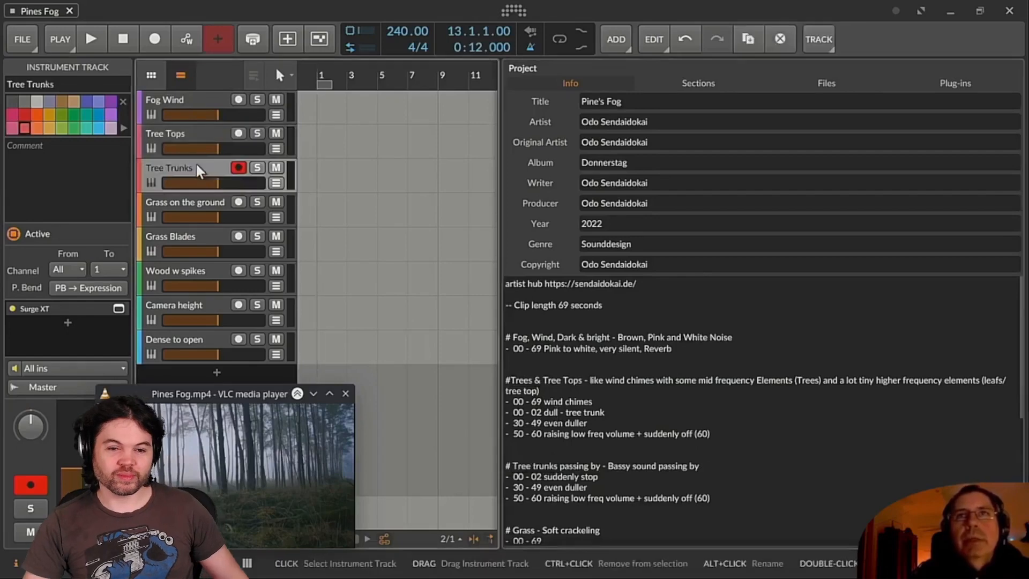
{"action": "left_click", "coordinate": [184, 236]}
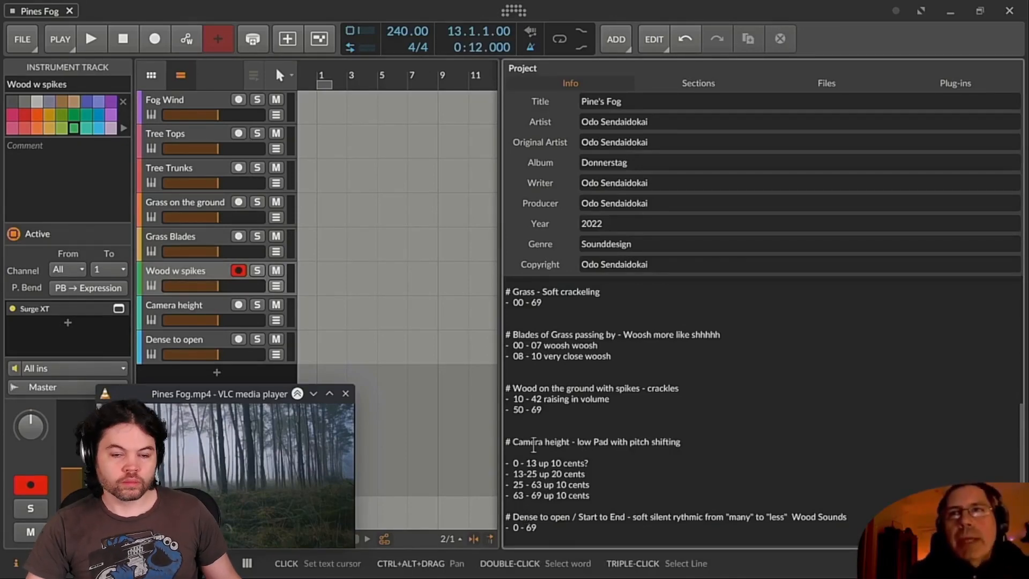
{"action": "left_click", "coordinate": [174, 304]}
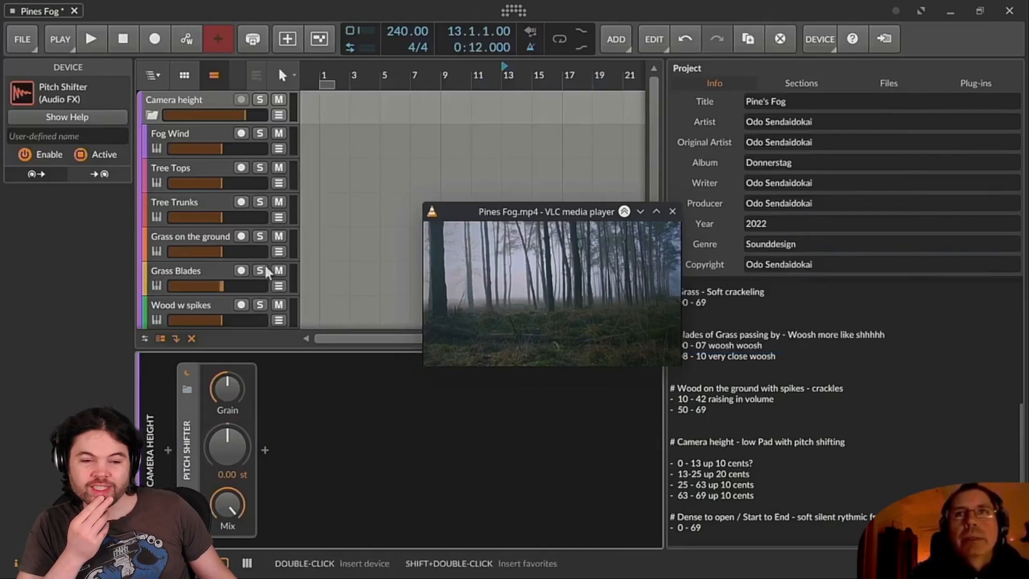
Return the sound-design notes to the Trees & Tree Tops section, marking the wind chimes line.
{"action": "left_click", "coordinate": [191, 100]}
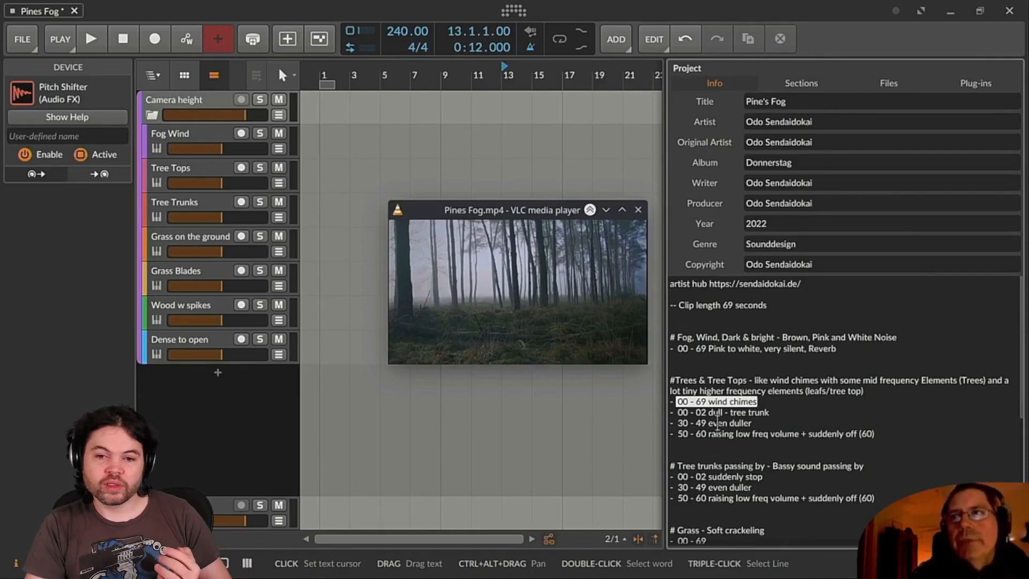
Scroll down through the project sound-design notes.
{"action": "scroll", "scroll_direction": "down", "scroll_amount": 3}
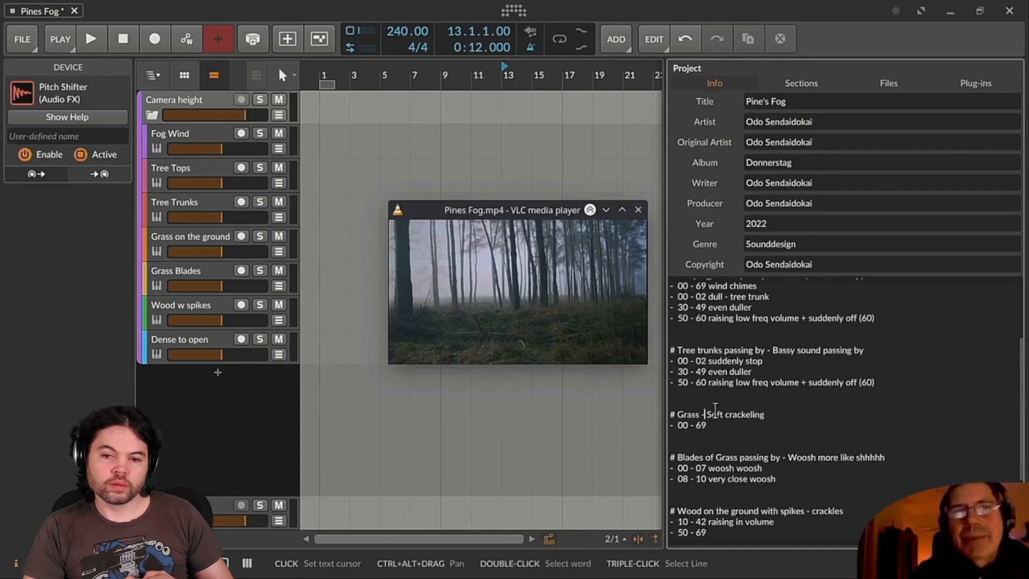
{"action": "scroll", "scroll_direction": "down", "scroll_amount": 3}
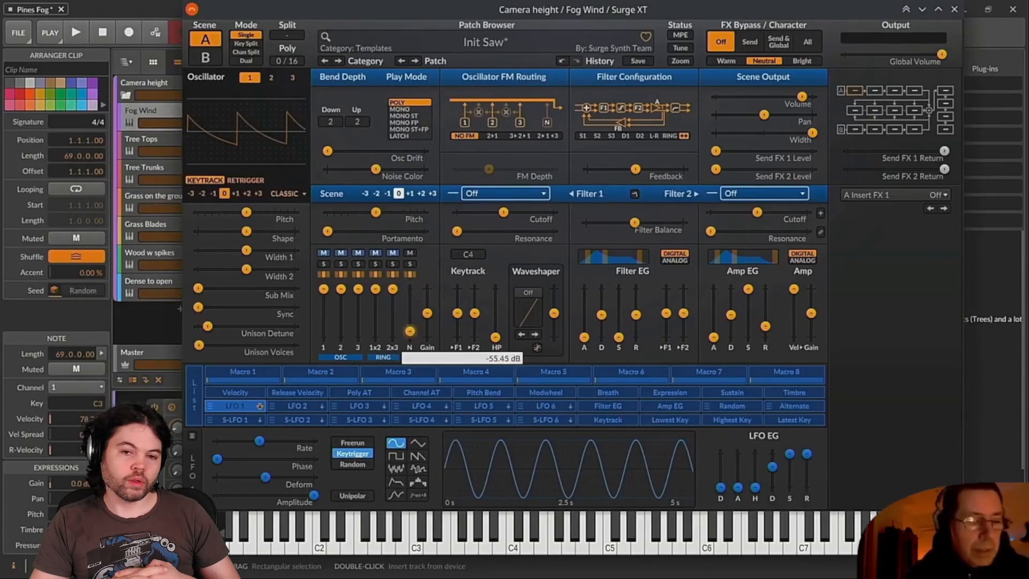
Make the Fog Wind Surge XT noise colour much darker.
{"action": "left_click", "coordinate": [75, 32]}
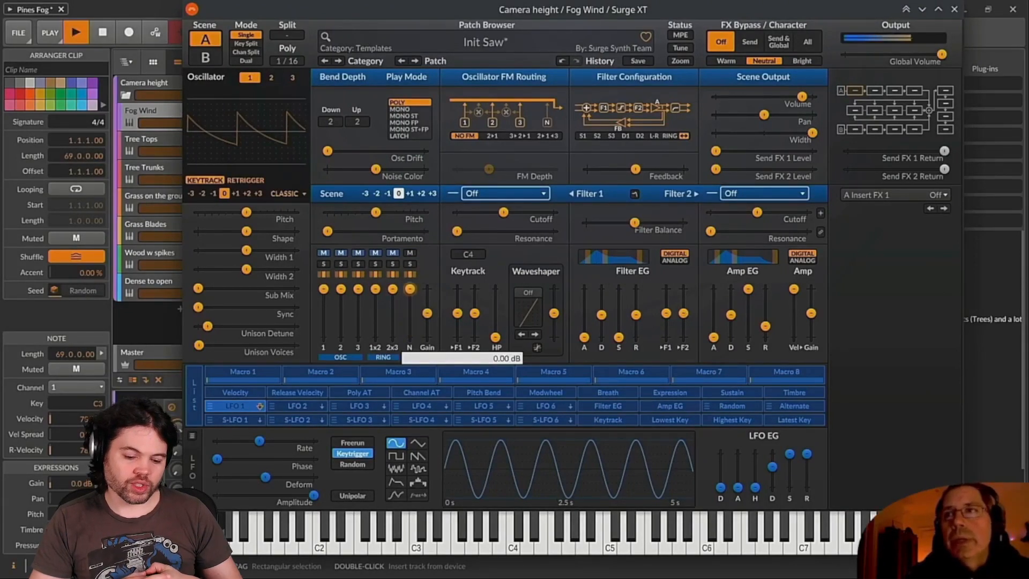
{"action": "mouse_move", "coordinate": [410, 230]}
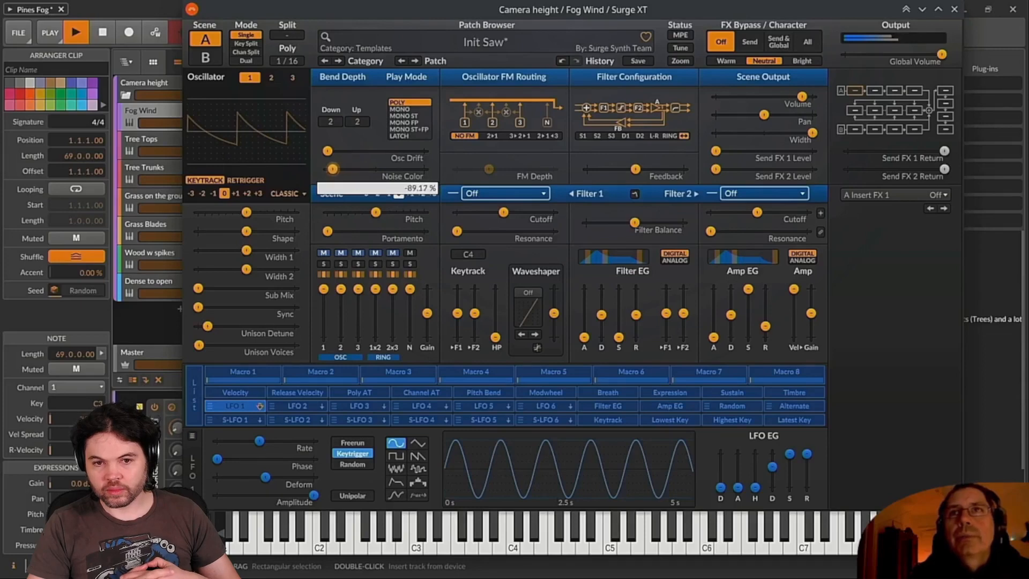
{"action": "left_click_drag", "start_coordinate": [334, 169], "coordinate": [364, 169]}
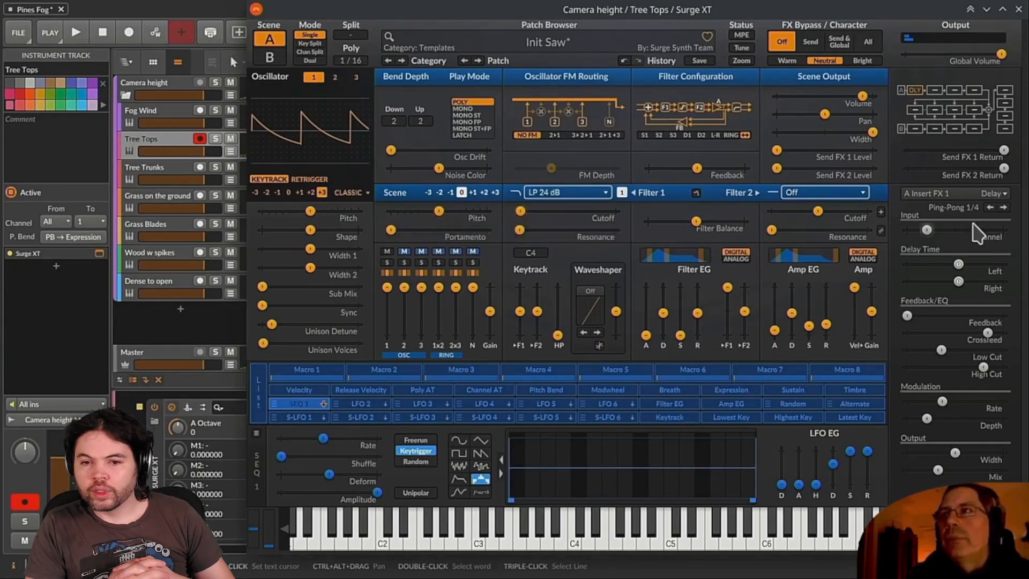
Adjust the ping-pong delay settings in Tree Tops' Surge XT.
{"action": "left_click_drag", "start_coordinate": [646, 311], "coordinate": [646, 327]}
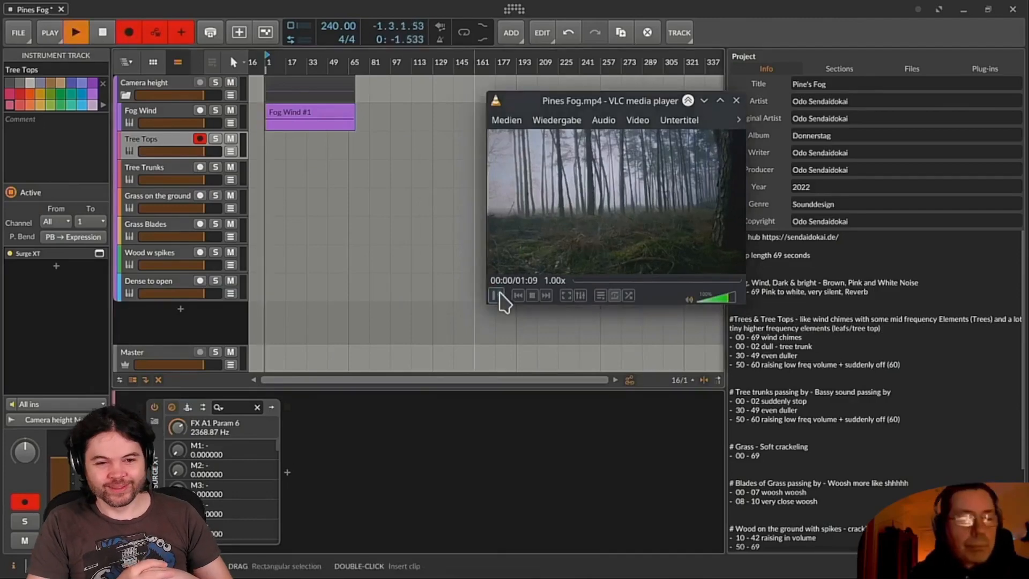
Start playing the Pines Fog forest video in VLC.
{"action": "left_click", "coordinate": [496, 295]}
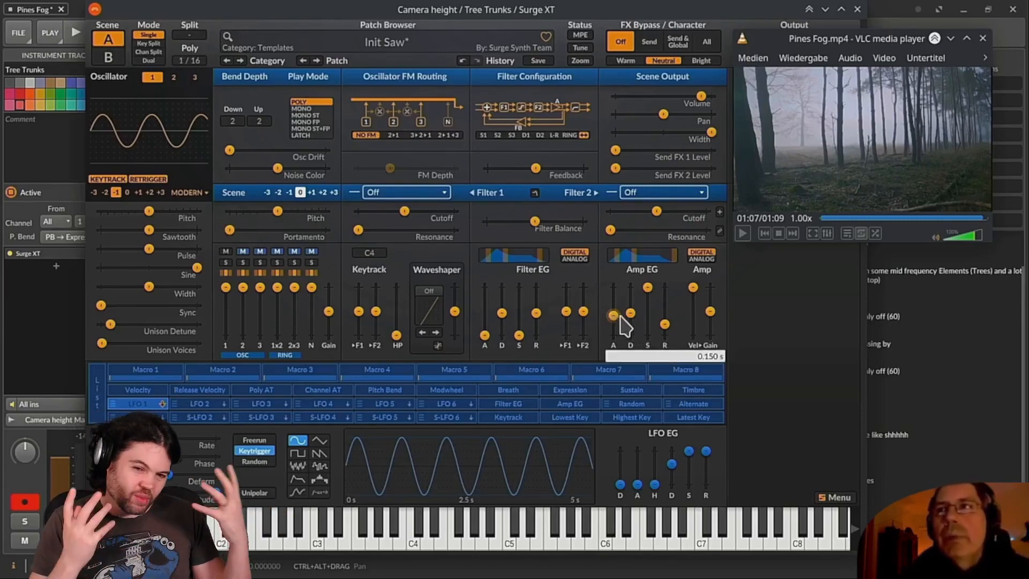
Give Tree Trunks a short amp attack and zero oscillator drift, then close Surge XT.
{"action": "left_click_drag", "start_coordinate": [613, 313], "coordinate": [614, 328]}
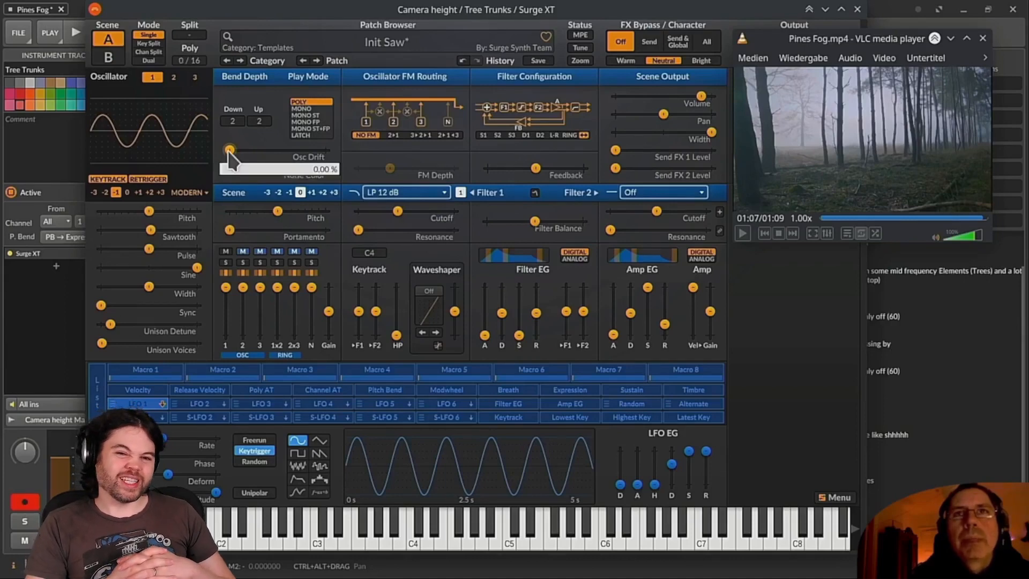
{"action": "left_click_drag", "start_coordinate": [230, 150], "coordinate": [248, 150]}
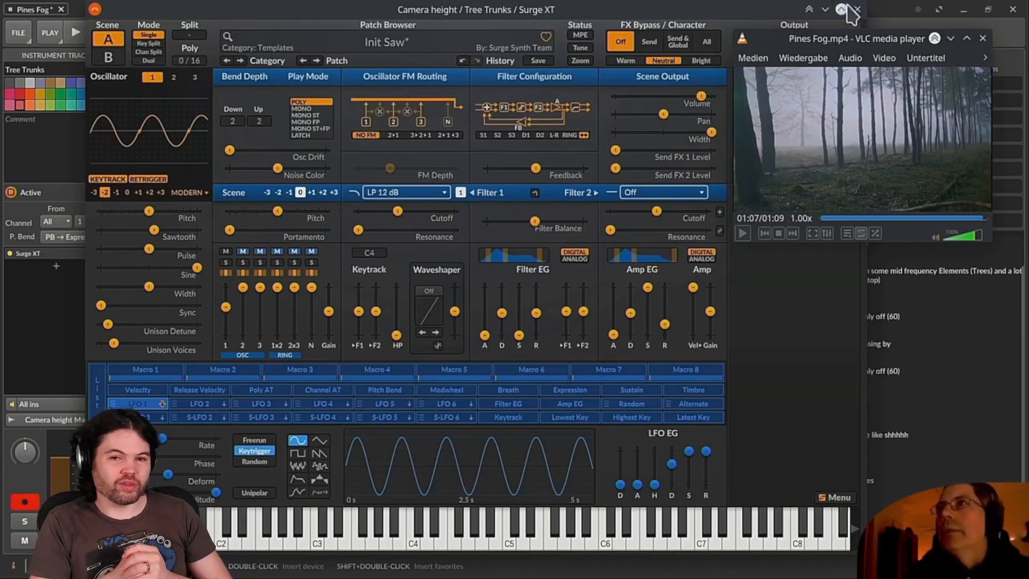
{"action": "left_click", "coordinate": [839, 9]}
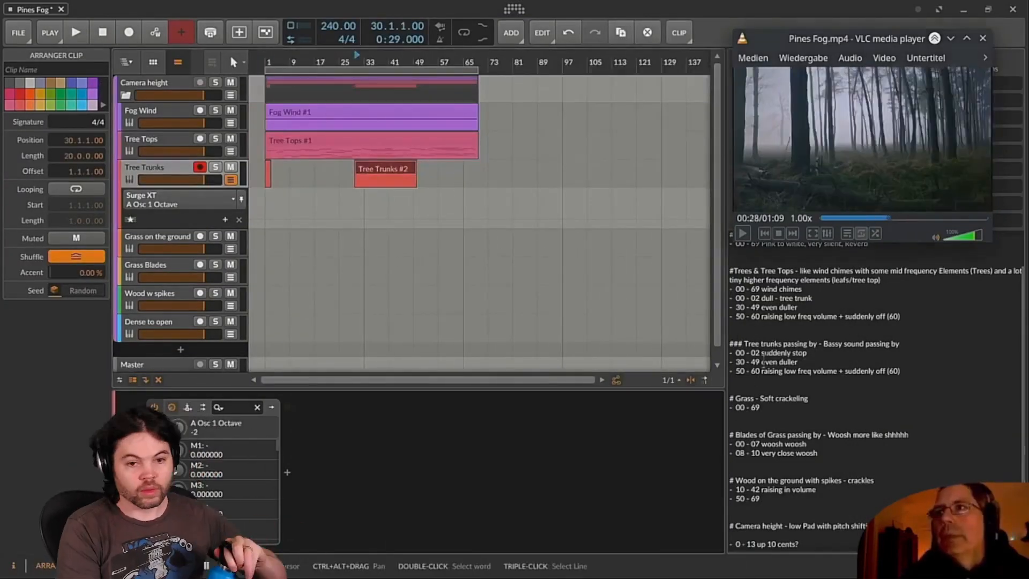
Record another Tree Trunks clip and bring up Grass on the ground's Surge XT editor.
{"action": "double_click", "coordinate": [385, 172]}
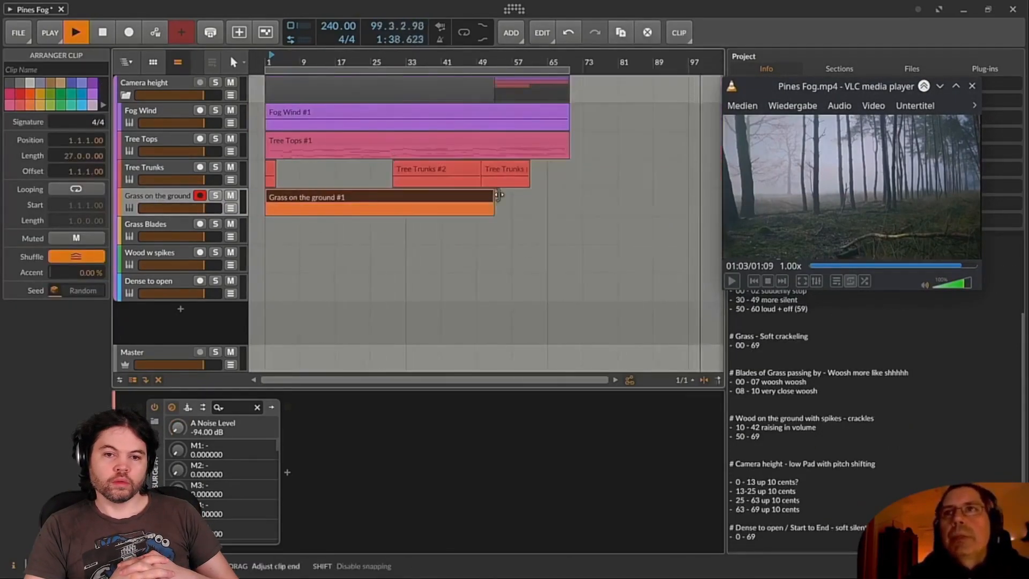
{"action": "double_click", "coordinate": [380, 196]}
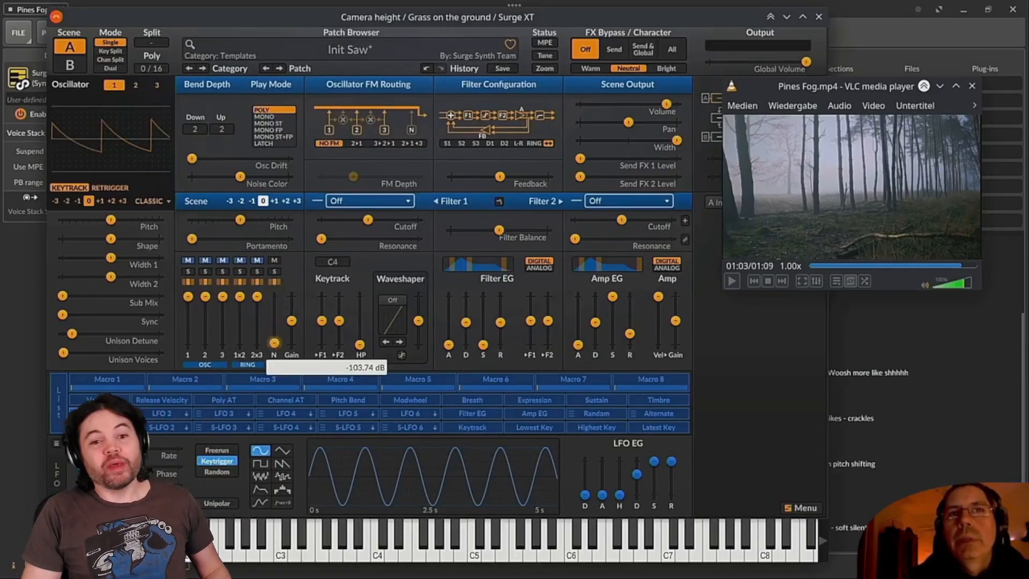
Turn the noise nearly off, adjust scene pitch, darken noise colour, and cancel the LFO rename.
{"action": "left_click_drag", "start_coordinate": [274, 343], "coordinate": [274, 354]}
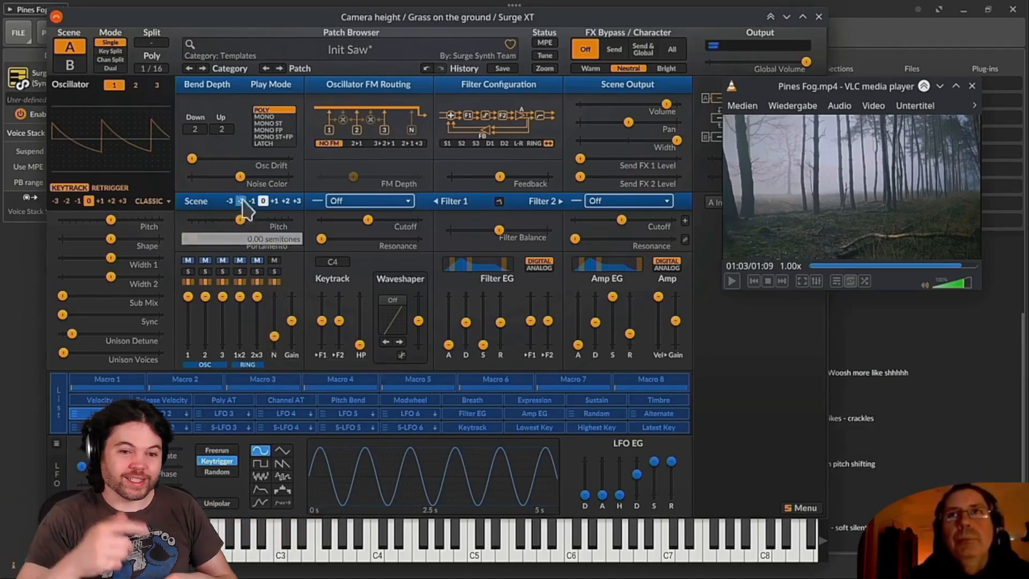
{"action": "left_click_drag", "start_coordinate": [263, 200], "coordinate": [208, 200]}
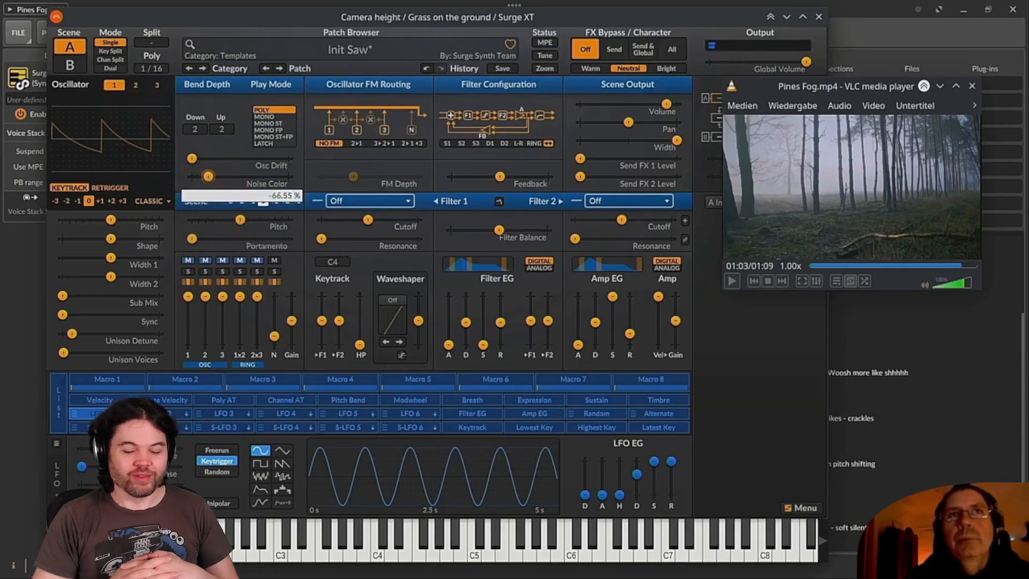
{"action": "left_click_drag", "start_coordinate": [208, 176], "coordinate": [193, 176]}
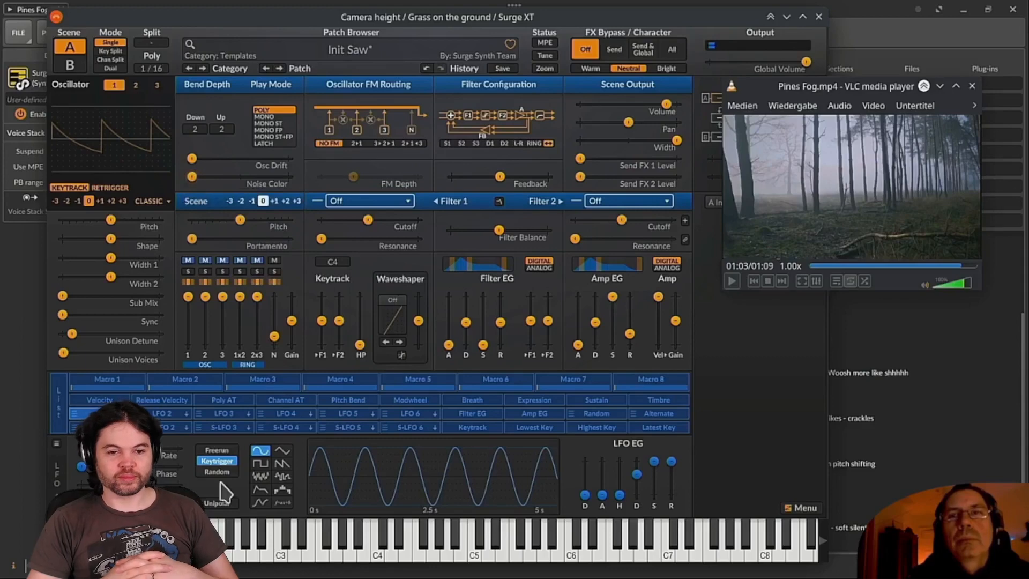
{"action": "left_click", "coordinate": [281, 476]}
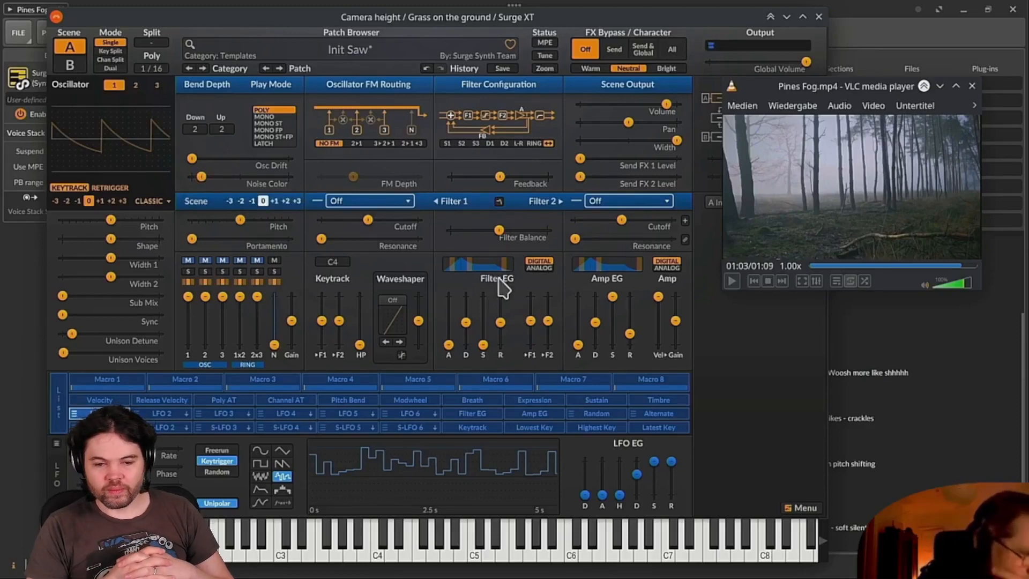
{"action": "mouse_move", "coordinate": [161, 420]}
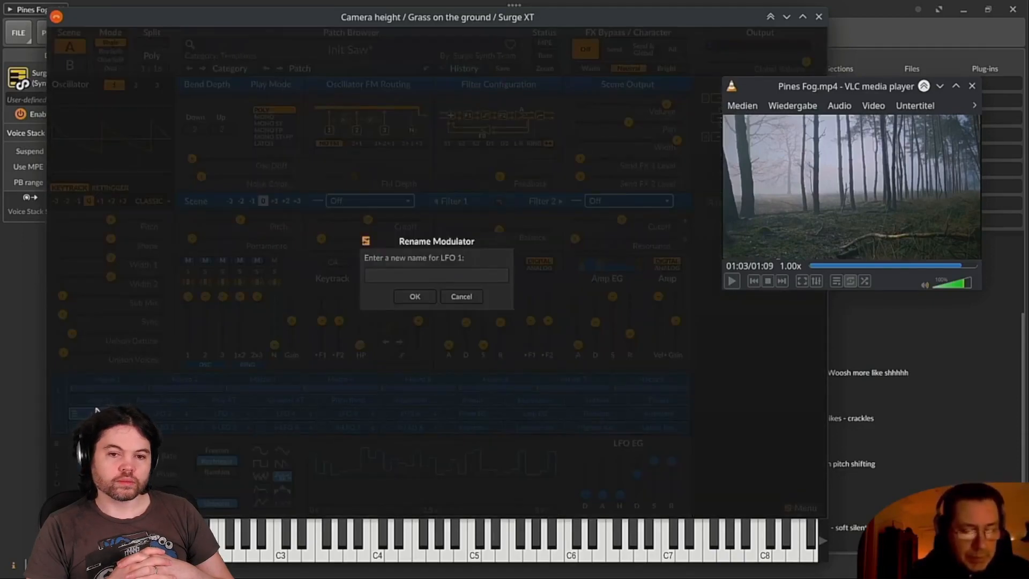
{"action": "left_click", "coordinate": [460, 295]}
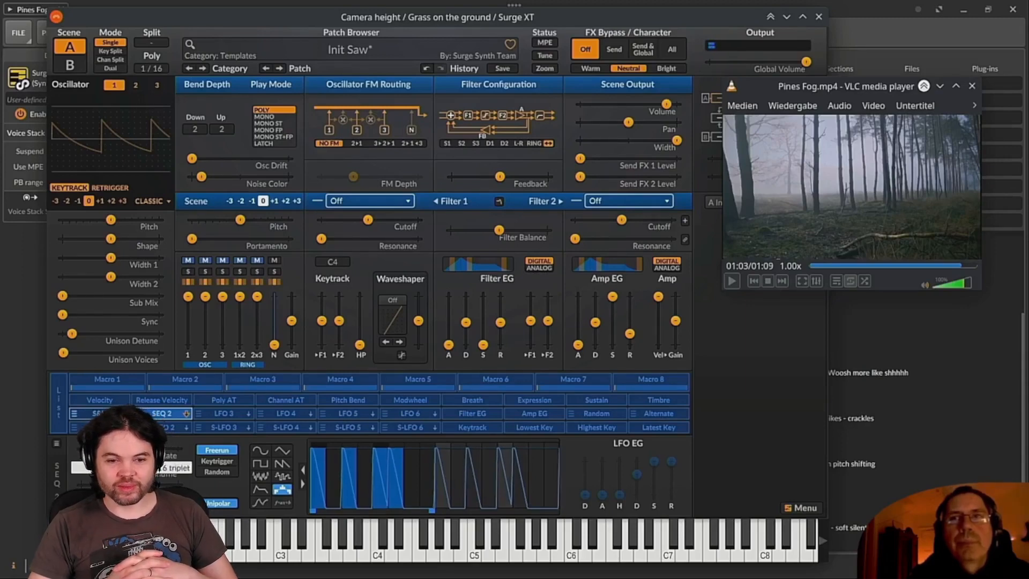
Switch the grass patch's Filter 1 to Bandpass 24 dB and close Surge XT.
{"action": "left_click", "coordinate": [368, 201]}
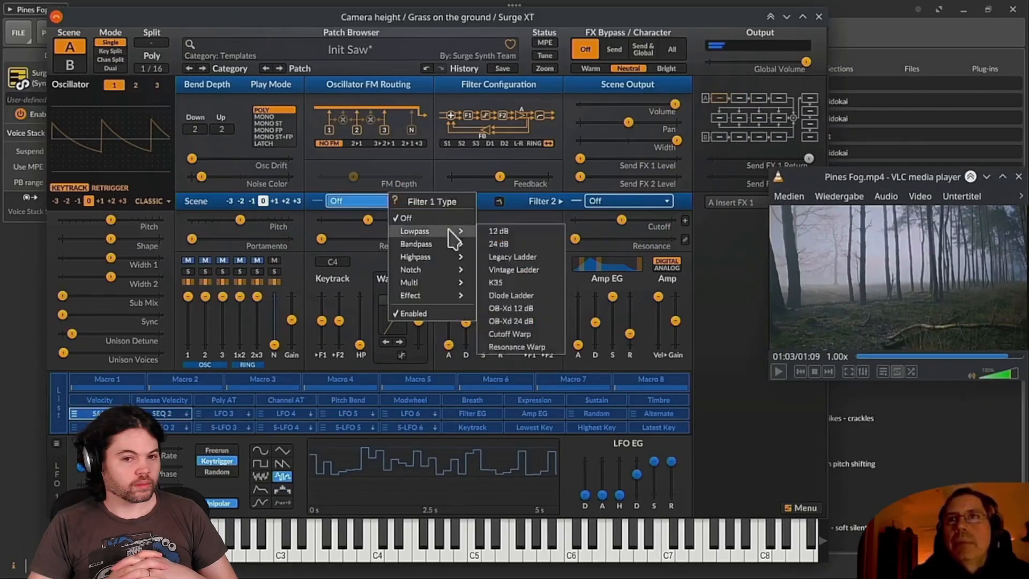
{"action": "left_click", "coordinate": [498, 244]}
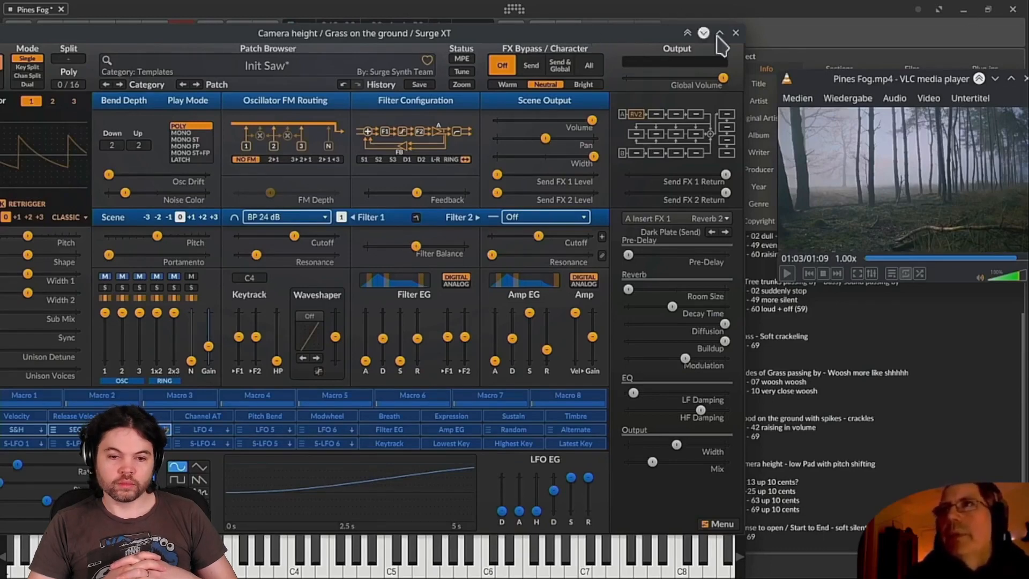
{"action": "left_click", "coordinate": [735, 33]}
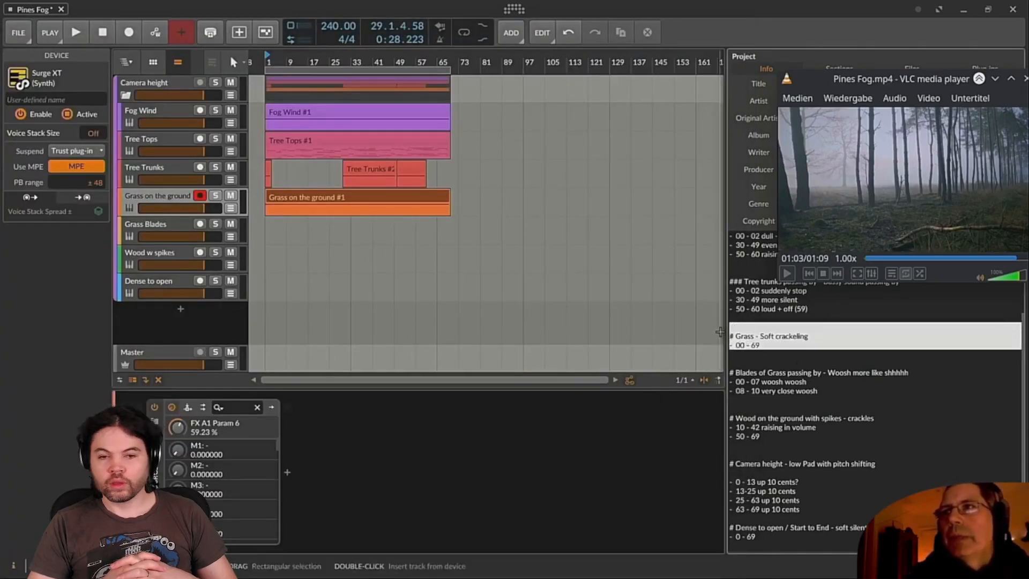
Play the Pines Fog forest clip full screen in VLC from the start.
{"action": "left_click", "coordinate": [761, 381]}
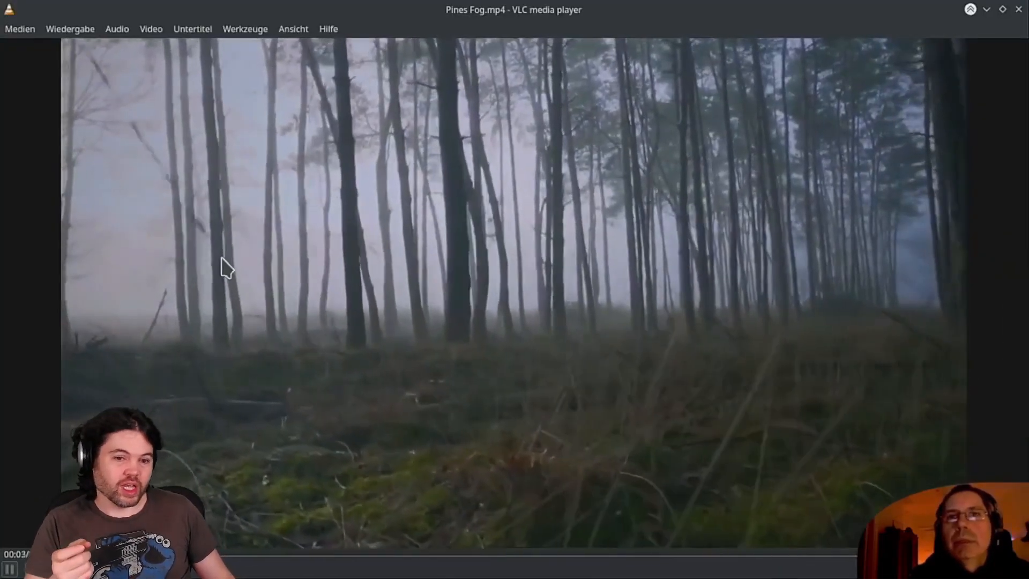
{"action": "mouse_move", "coordinate": [637, 287]}
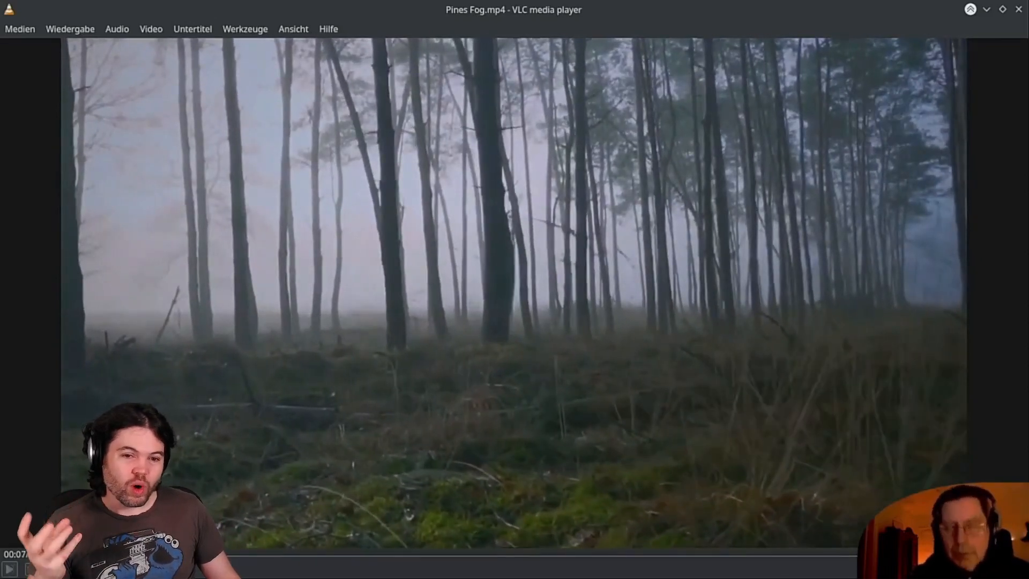
{"action": "left_click", "coordinate": [10, 567]}
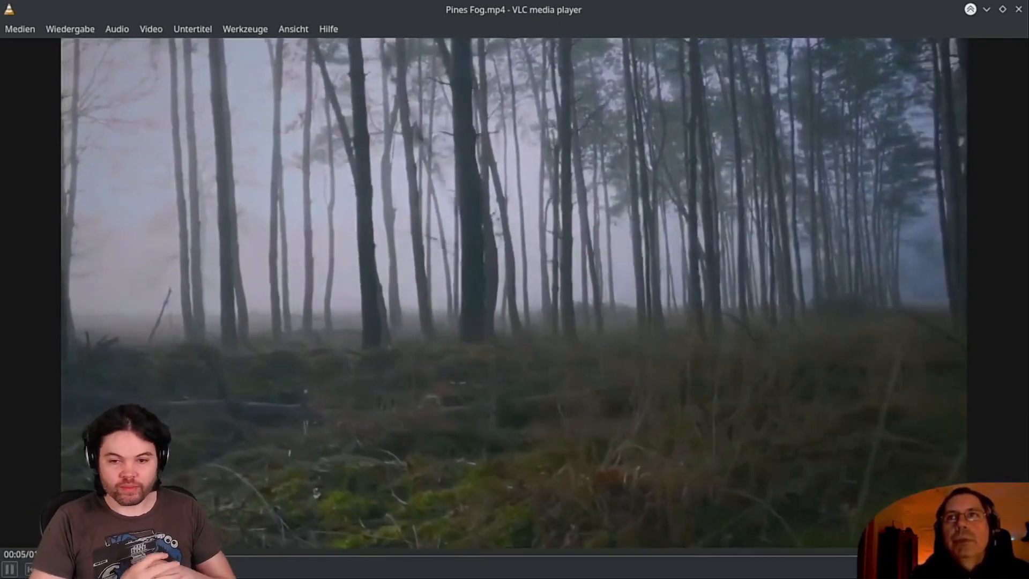
Restore VLC to a small window and edit the Grass Blades Surge XT patch.
{"action": "left_click", "coordinate": [10, 569]}
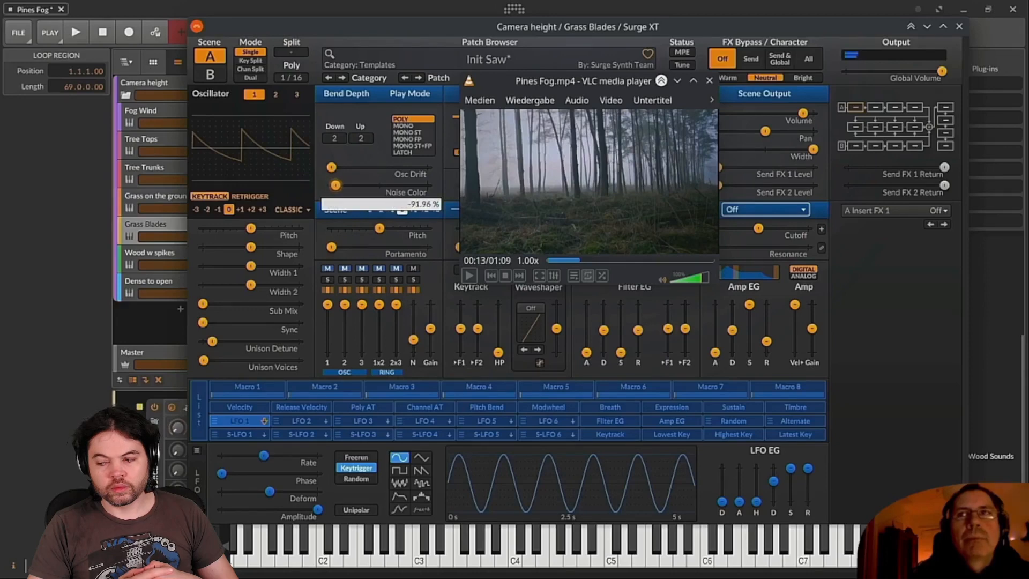
{"action": "left_click", "coordinate": [508, 209]}
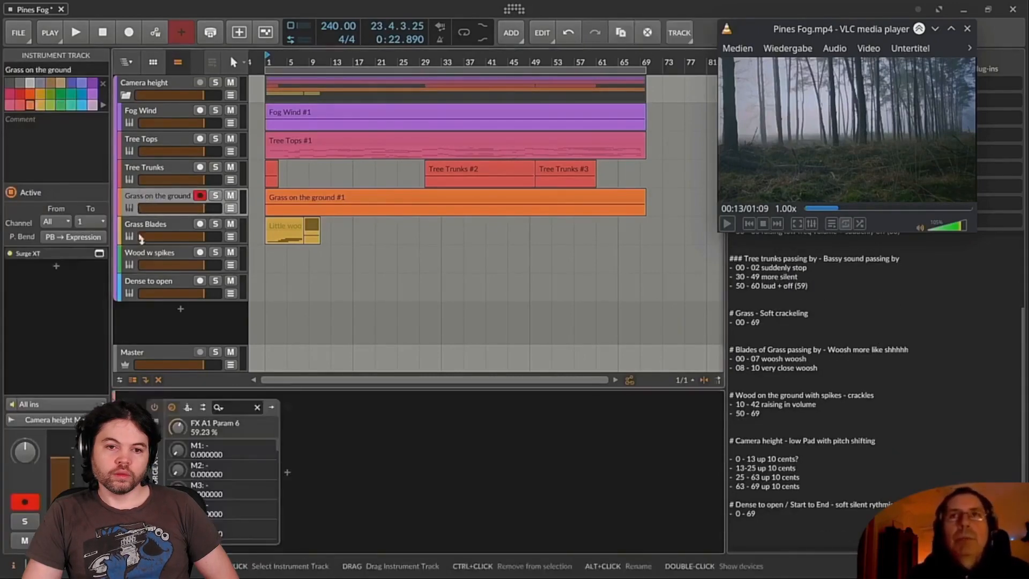
Open Surge XT on the Wood w spikes track.
{"action": "left_click", "coordinate": [158, 252]}
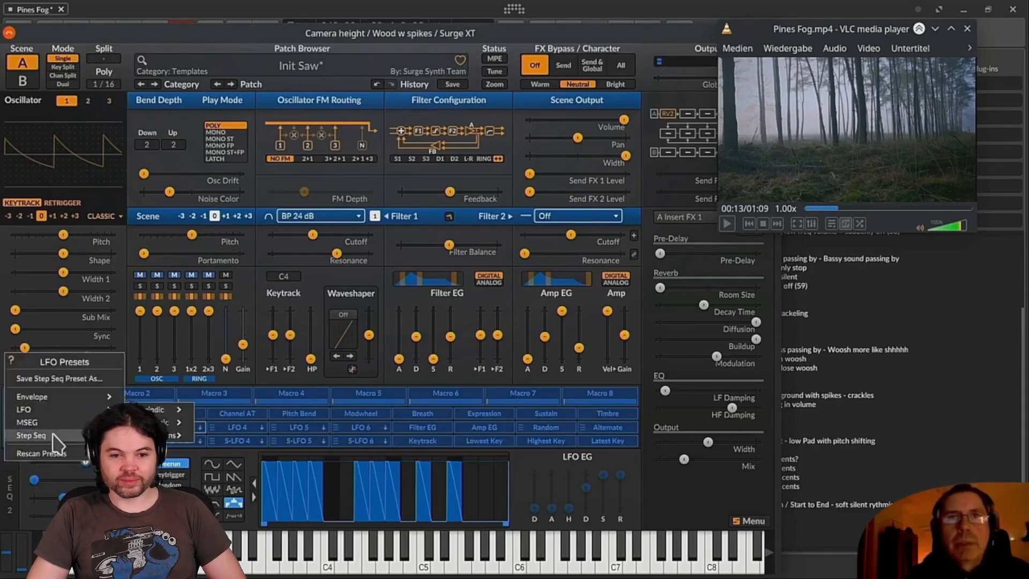
Load a Step Seq modulator preset, then select the Wood w spikes track.
{"action": "left_click", "coordinate": [32, 435]}
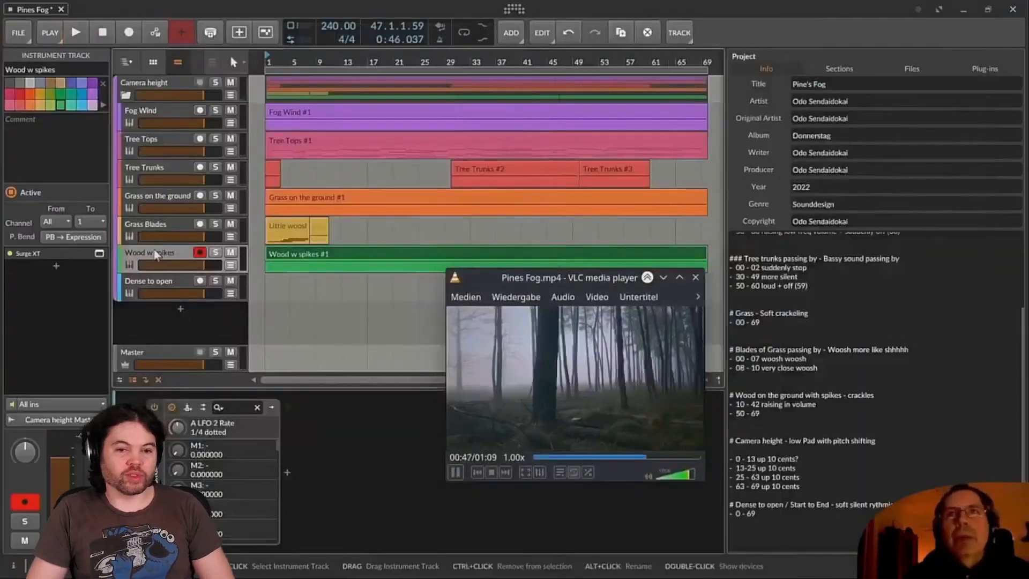
{"action": "left_click", "coordinate": [149, 281]}
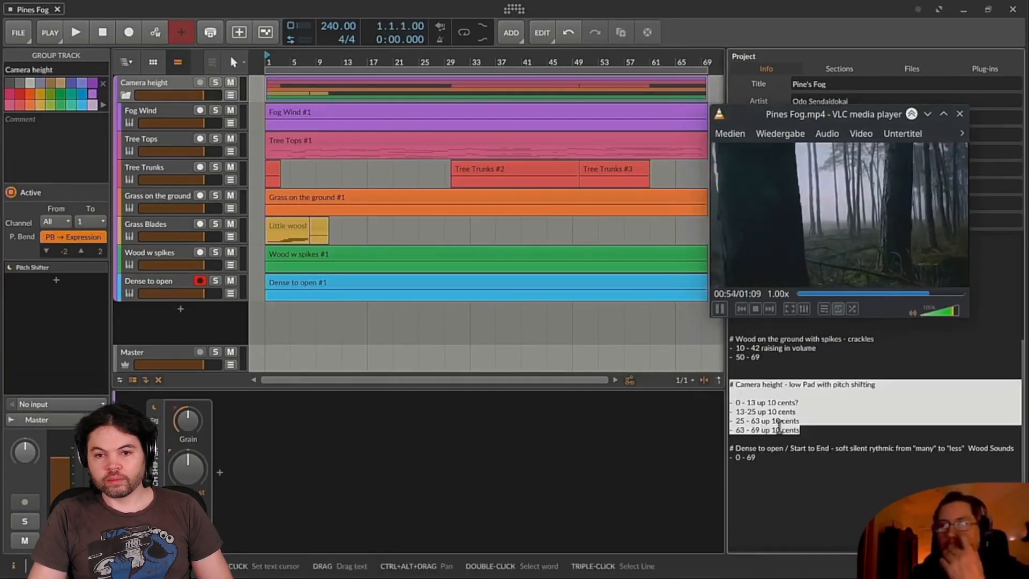
Automate Camera height's Pitch Shifter pitch, setting the bar 14 point to 0.20.
{"action": "right_click", "coordinate": [187, 466]}
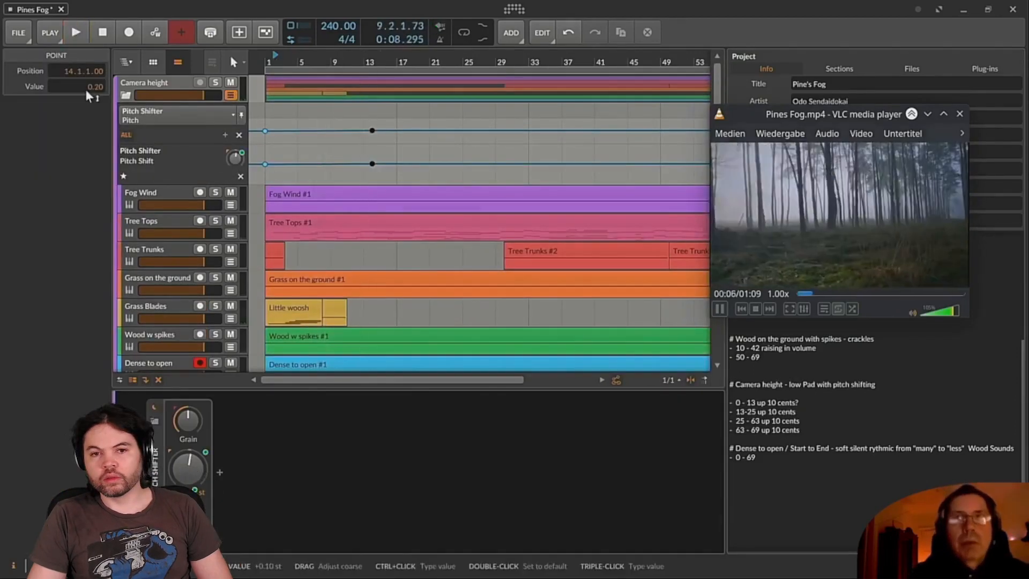
{"action": "left_click", "coordinate": [75, 32]}
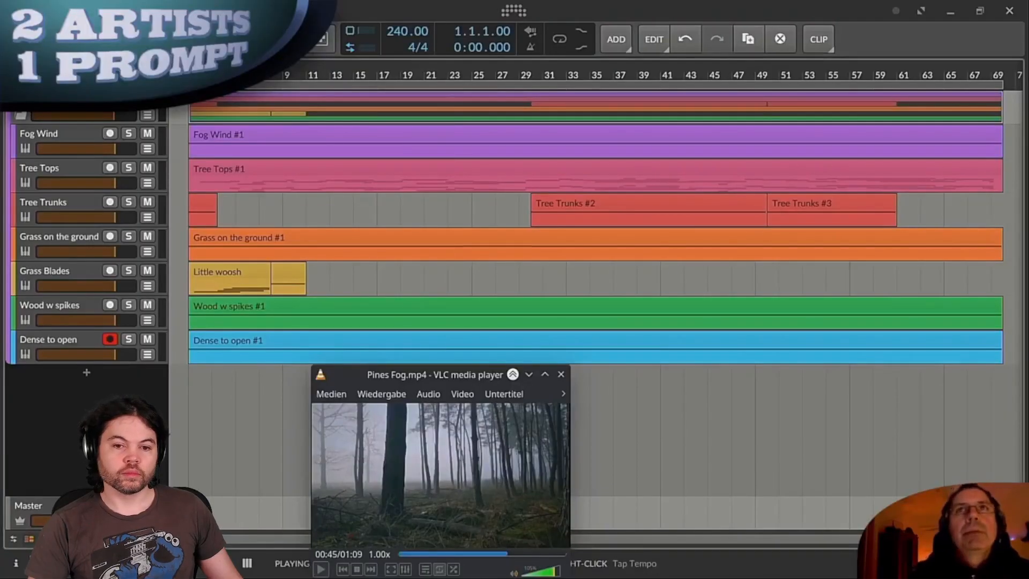
Turn the Grass Blades track volume down to -16.4 dB.
{"action": "left_click", "coordinate": [37, 450]}
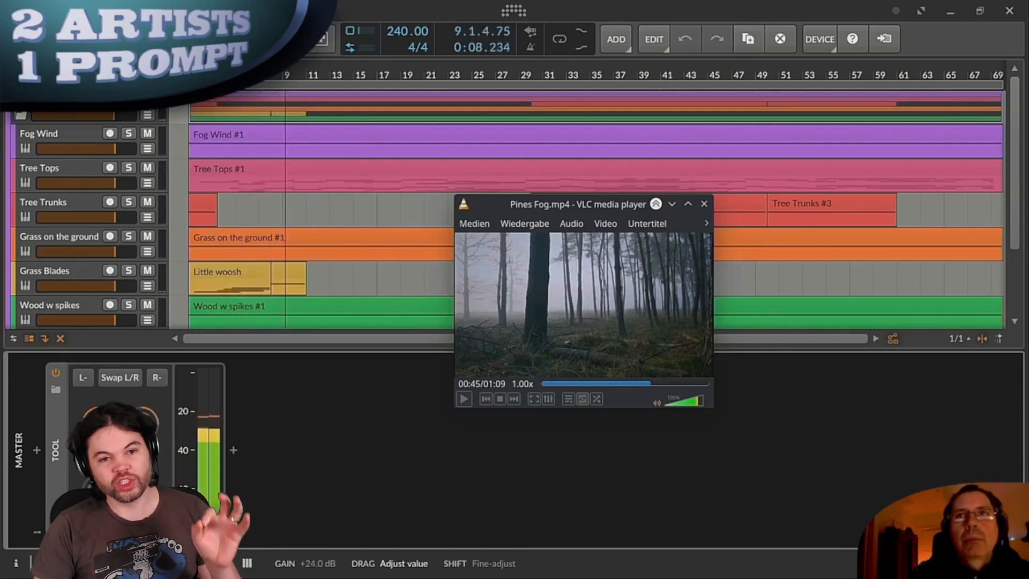
{"action": "left_click", "coordinate": [110, 270]}
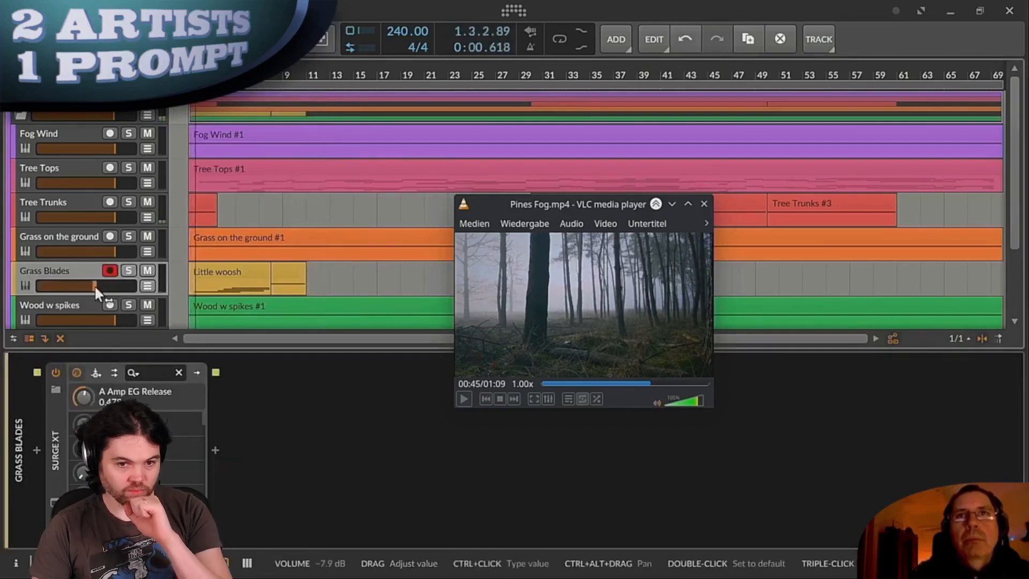
{"action": "left_click_drag", "start_coordinate": [96, 285], "coordinate": [76, 286]}
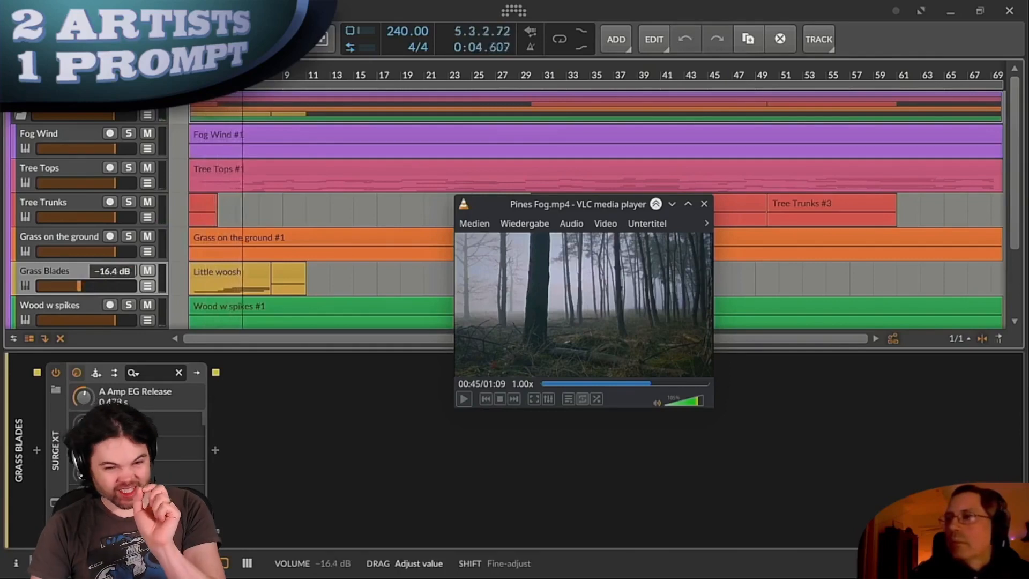
Lower Grass Blades' Surge XT global volume to about -26 dB.
{"action": "left_click", "coordinate": [109, 270]}
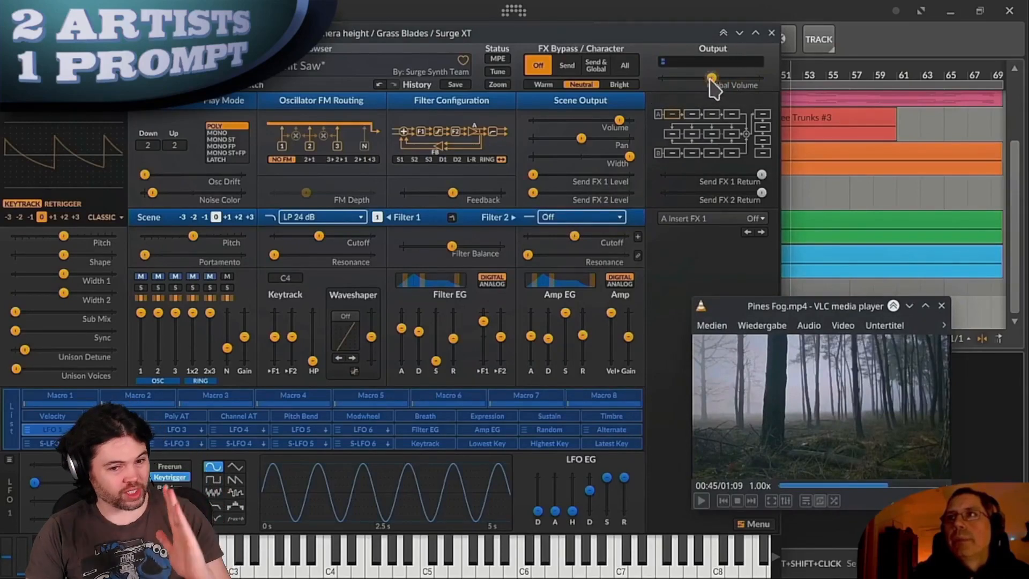
{"action": "left_click_drag", "start_coordinate": [712, 78], "coordinate": [705, 78]}
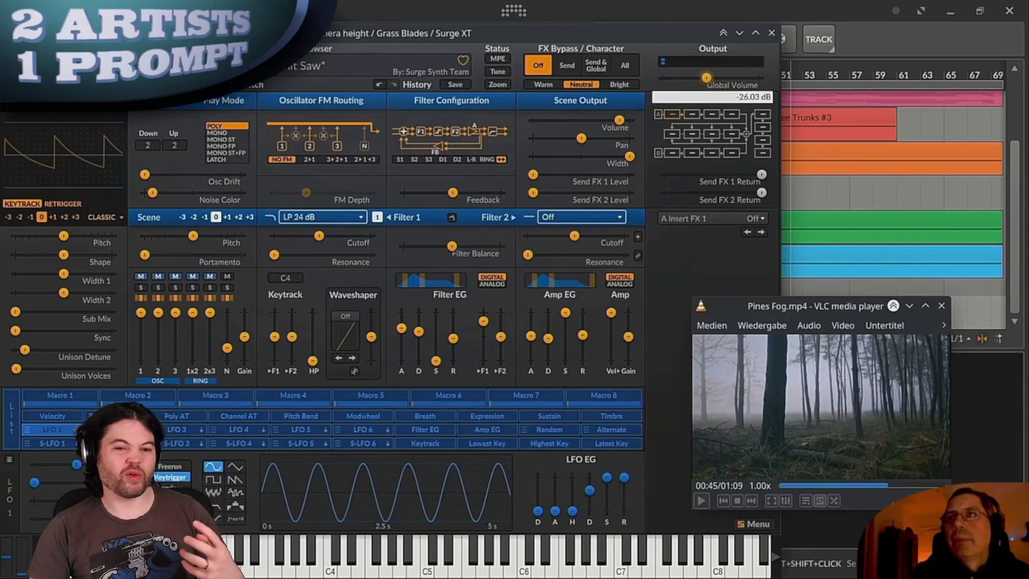
{"action": "left_click_drag", "start_coordinate": [704, 77], "coordinate": [717, 77]}
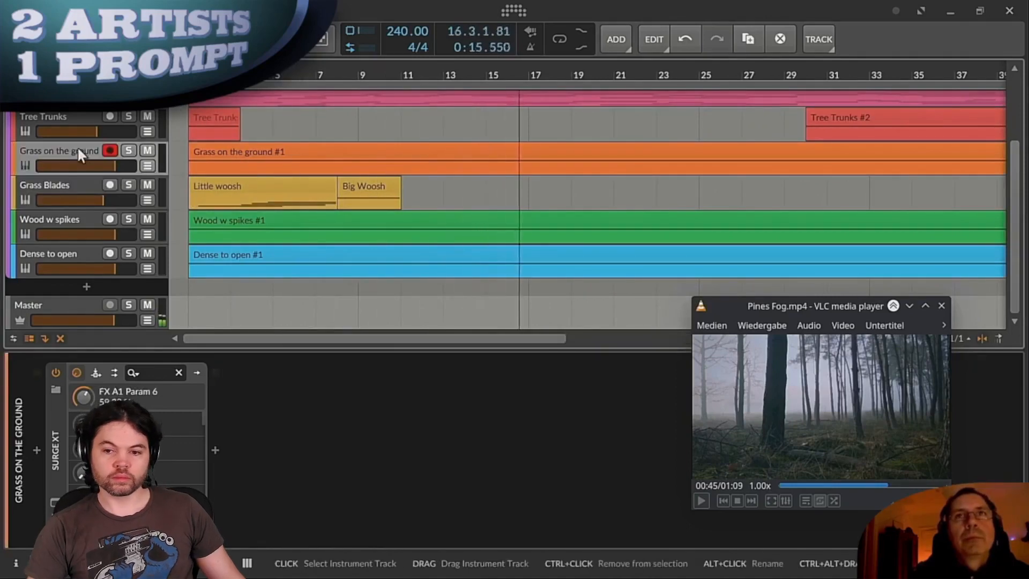
Set the Wood w spikes synth's Filter 1 cutoff to about 288.75 Hz.
{"action": "left_click", "coordinate": [129, 254]}
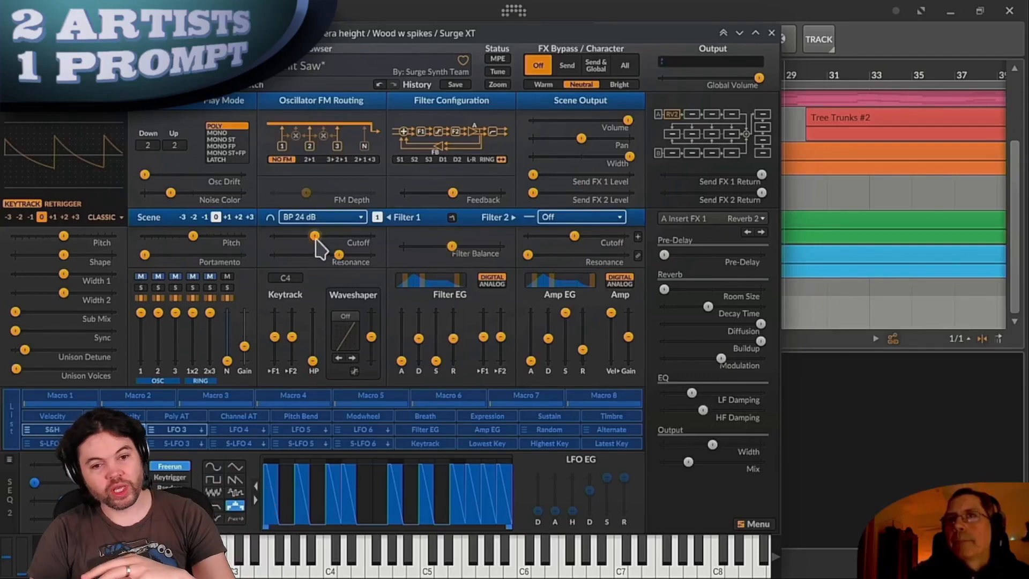
{"action": "left_click_drag", "start_coordinate": [314, 234], "coordinate": [338, 255]}
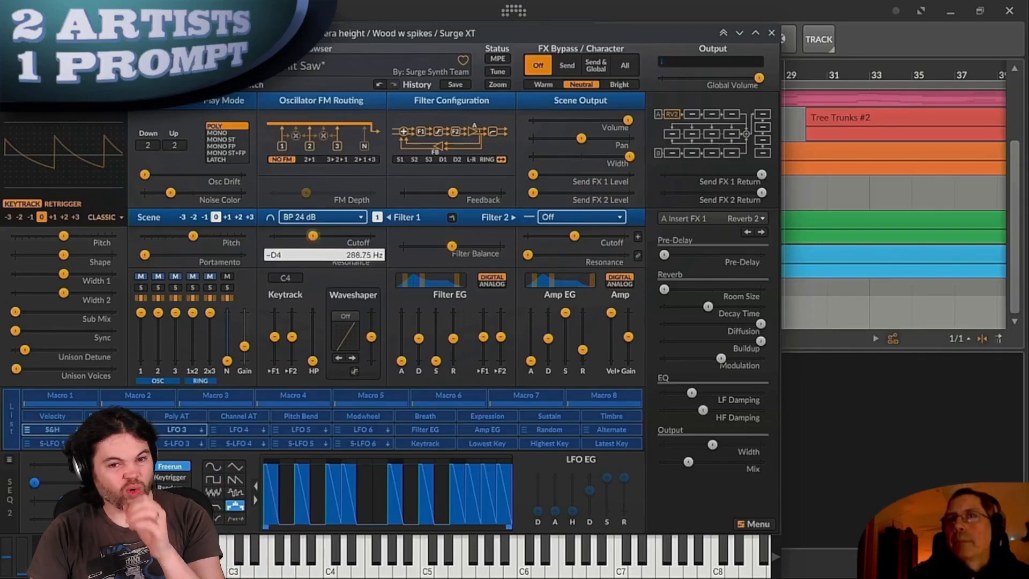
{"action": "left_click_drag", "start_coordinate": [306, 234], "coordinate": [314, 235]}
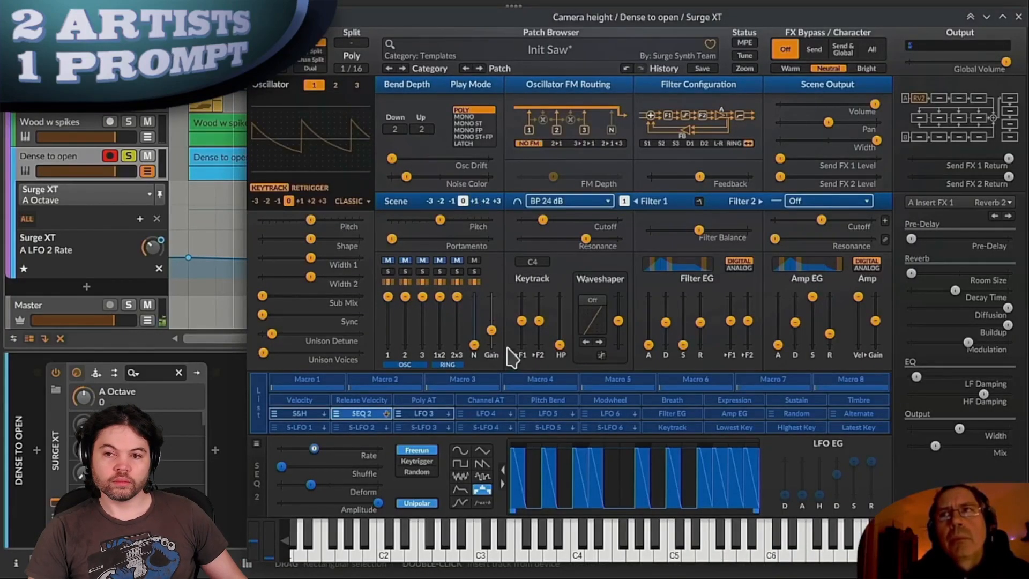
Adjust Dense to open's Surge XT controls and reduce reverb mix to about 25%.
{"action": "left_click_drag", "start_coordinate": [491, 315], "coordinate": [490, 325]}
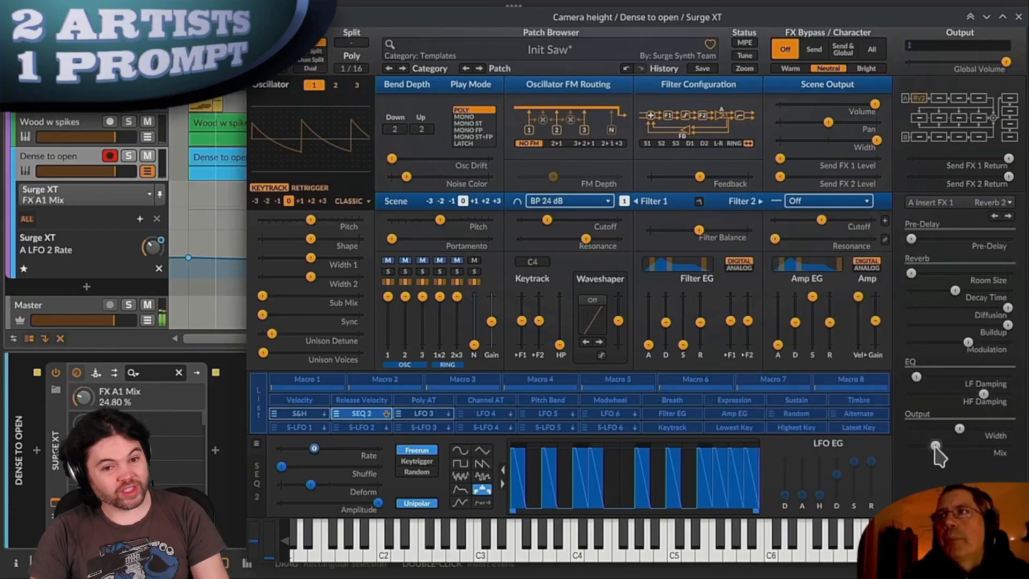
{"action": "left_click_drag", "start_coordinate": [935, 447], "coordinate": [925, 460]}
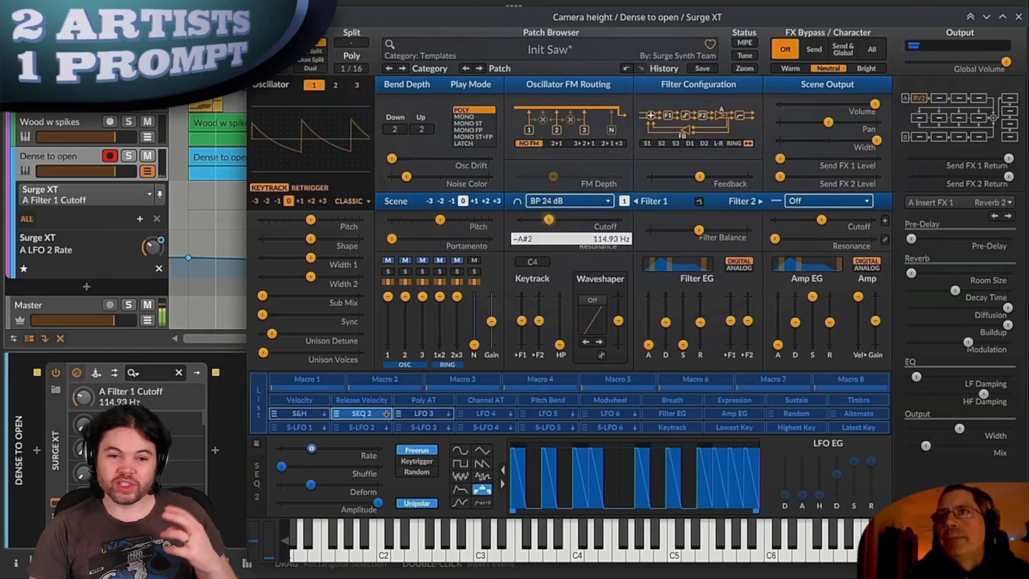
{"action": "left_click_drag", "start_coordinate": [551, 220], "coordinate": [552, 217]}
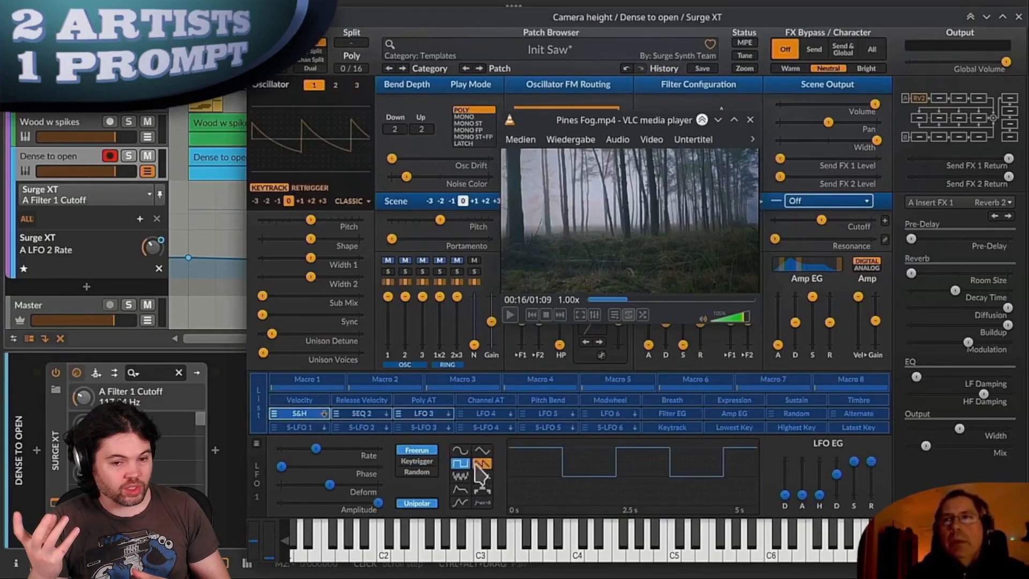
Close Surge XT to show the Master track's Tool, Peak Limiter and Room reverb.
{"action": "left_click", "coordinate": [459, 476]}
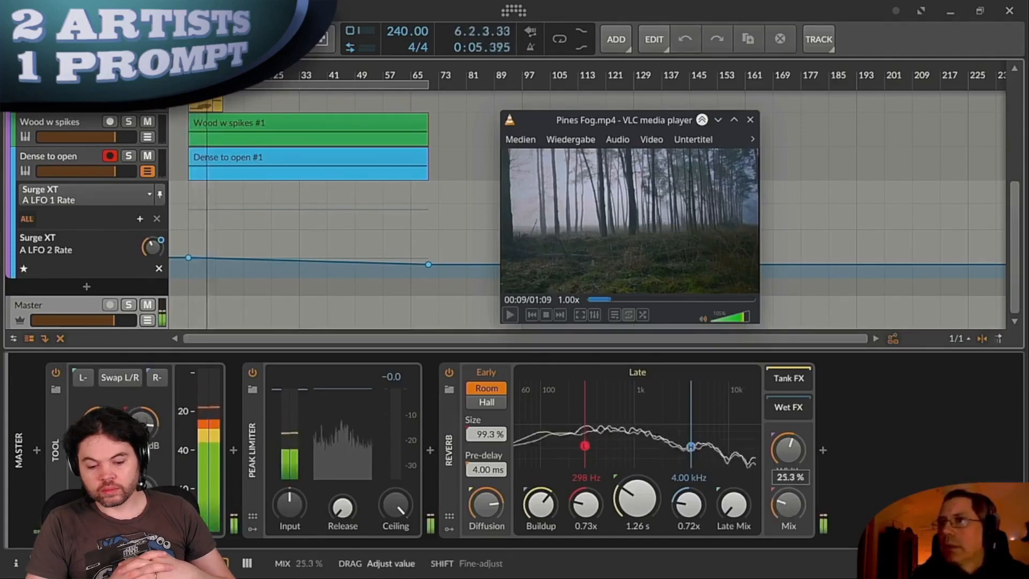
Lower the Master reverb's decay to roughly 575 ms.
{"action": "left_click_drag", "start_coordinate": [636, 503], "coordinate": [637, 512]}
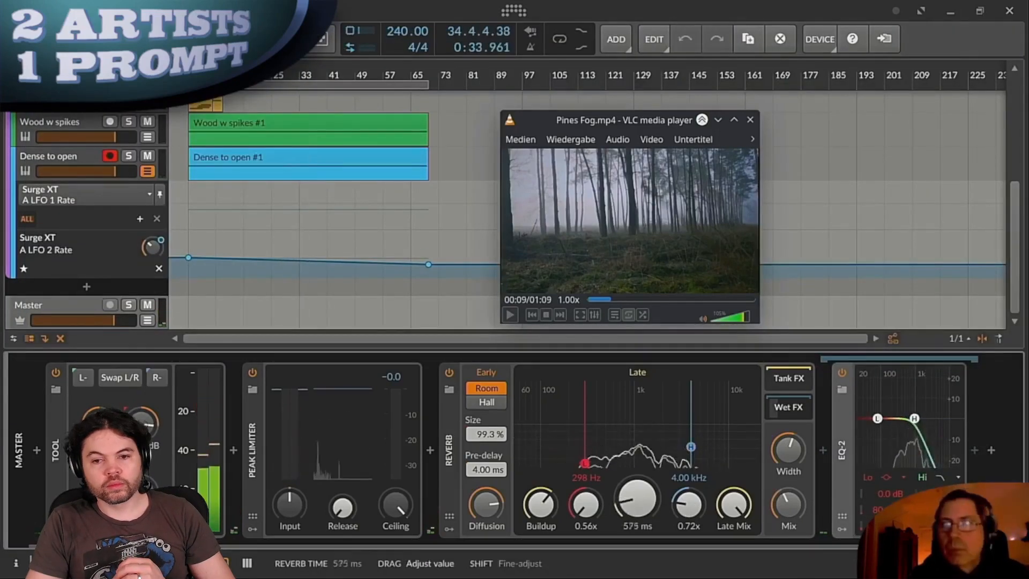
{"action": "left_click_drag", "start_coordinate": [636, 502], "coordinate": [636, 508]}
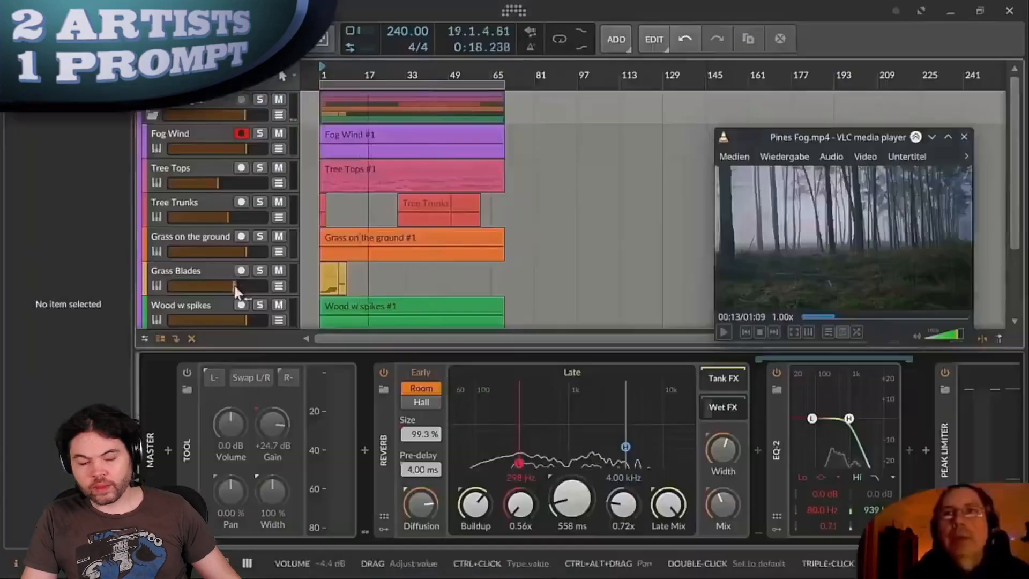
Right-click in the arrangement's track list.
{"action": "right_click", "coordinate": [216, 285]}
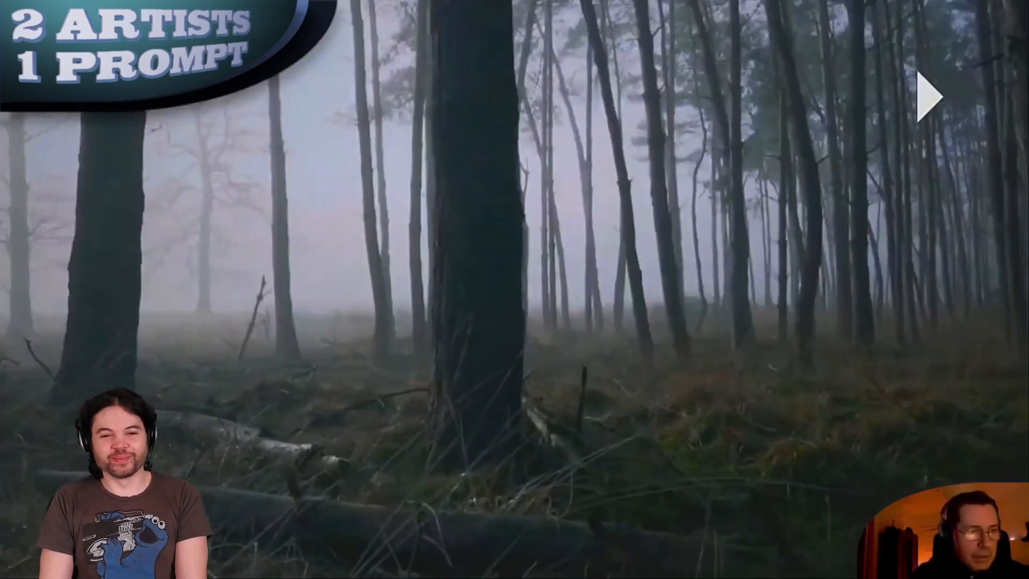
{"action": "left_click", "coordinate": [932, 96]}
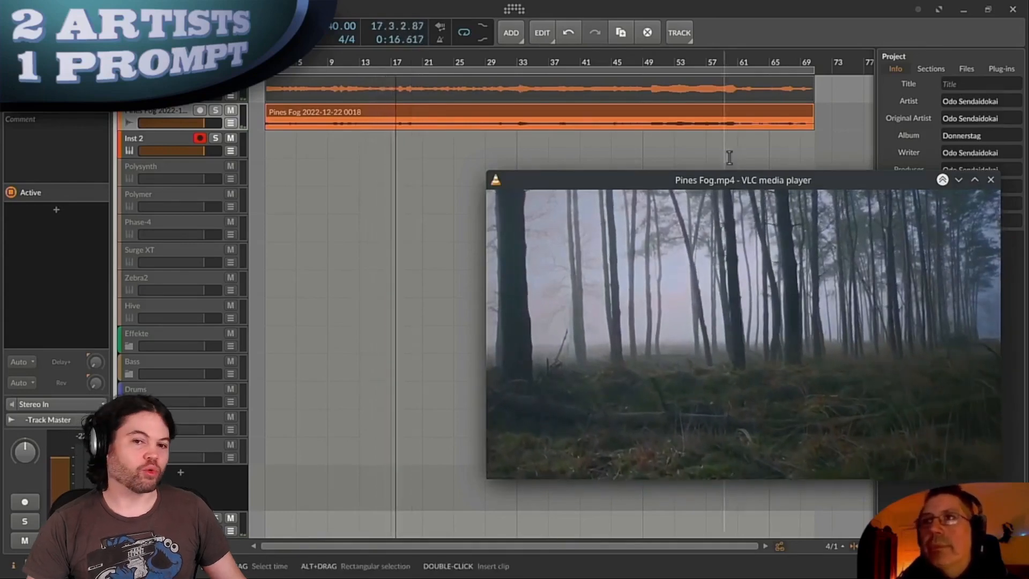
Move the Pines Fog video window over the middle of the arrangement.
{"action": "left_click_drag", "start_coordinate": [742, 179], "coordinate": [508, 171]}
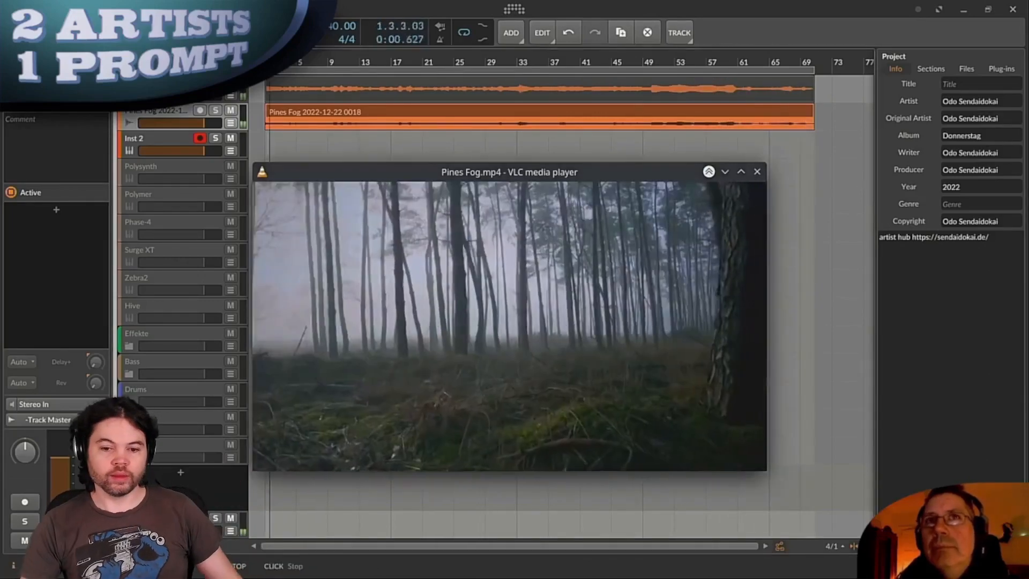
Move the video right, open Surge XT, set oscillator 1 to Modern, adjust its octave.
{"action": "left_click_drag", "start_coordinate": [509, 172], "coordinate": [765, 213]}
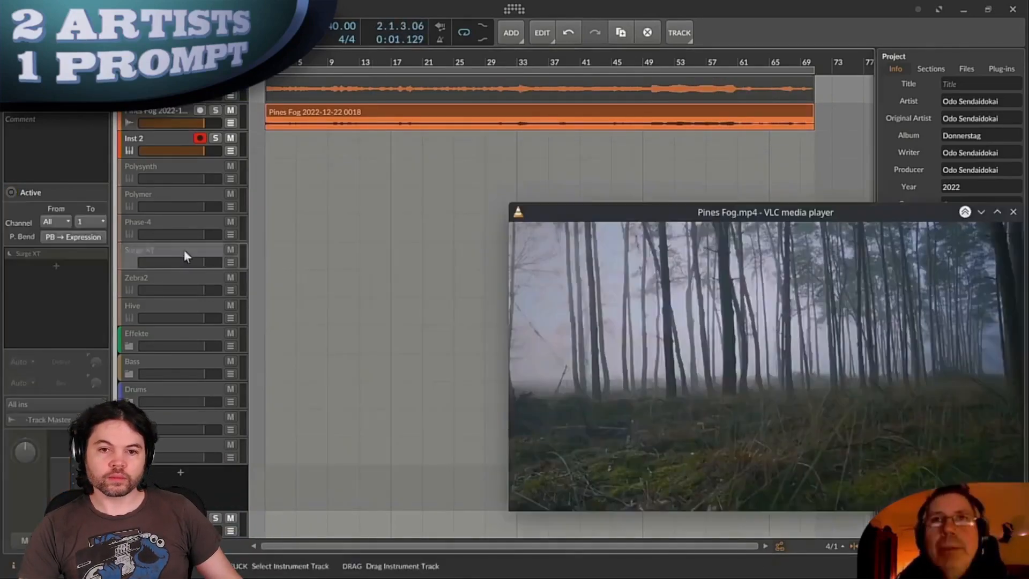
{"action": "double_click", "coordinate": [138, 249]}
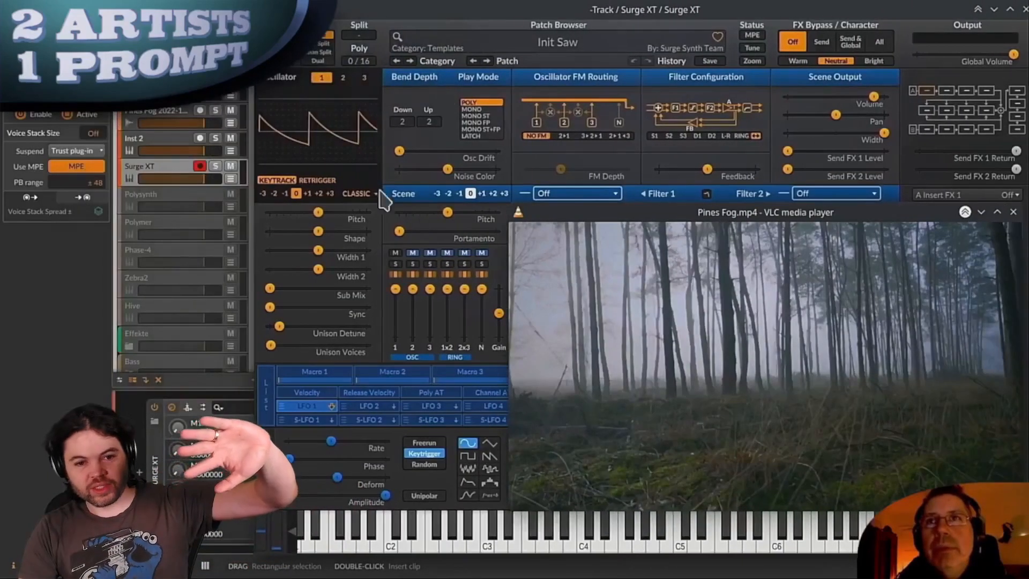
{"action": "left_click", "coordinate": [357, 193]}
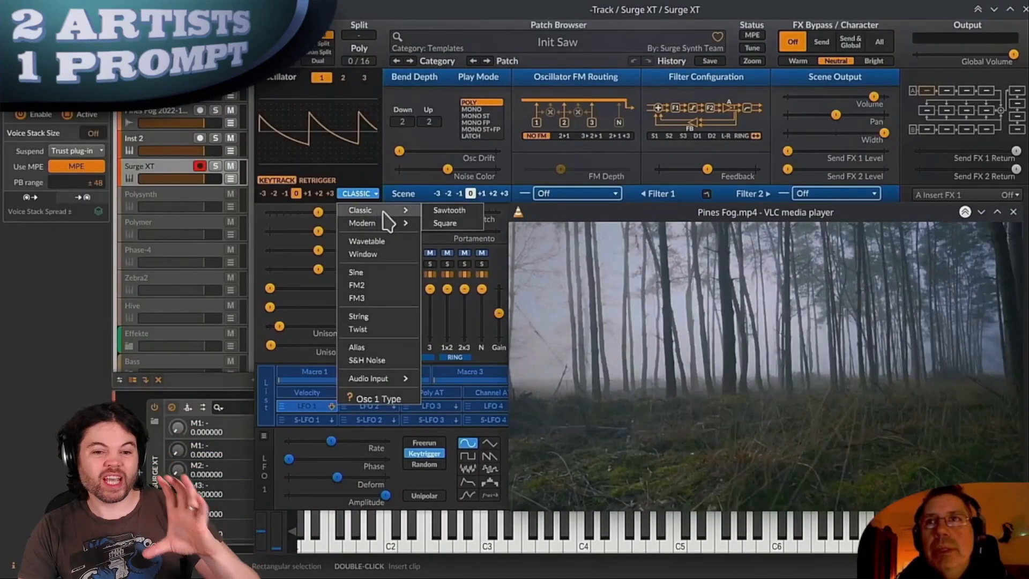
{"action": "left_click", "coordinate": [362, 222]}
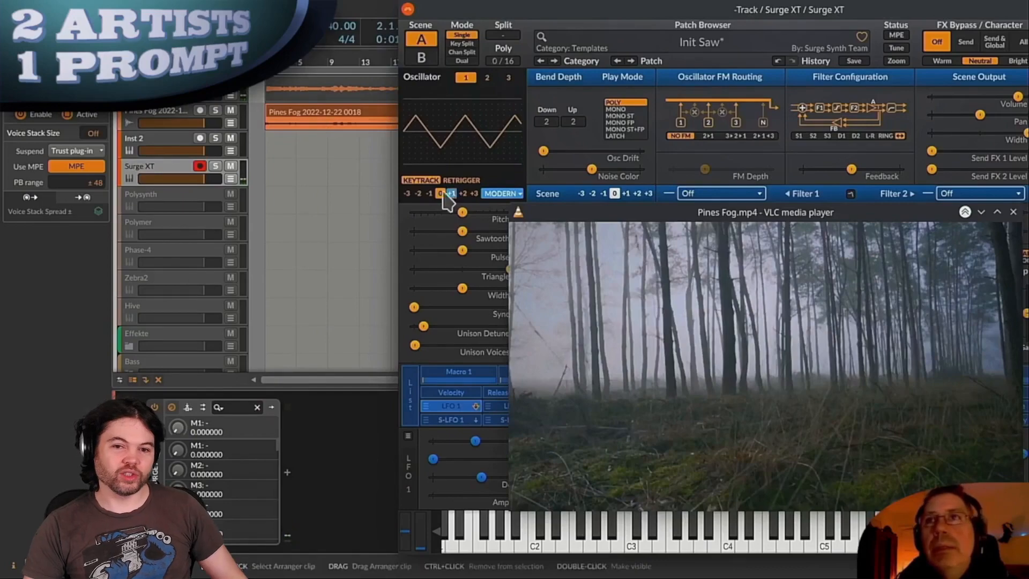
{"action": "left_click", "coordinate": [429, 193]}
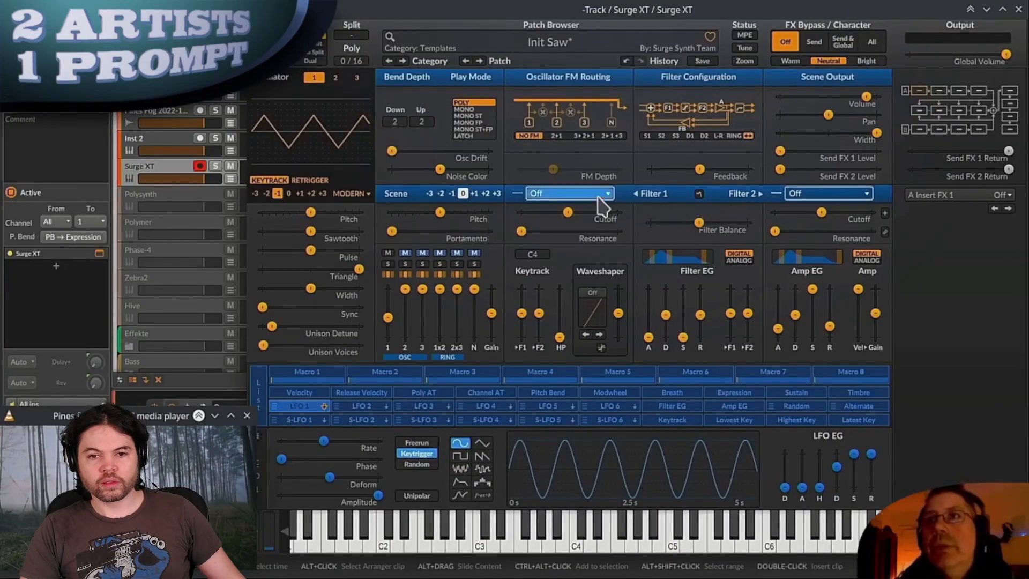
Open the Surge XT filter type choices.
{"action": "left_click", "coordinate": [568, 193]}
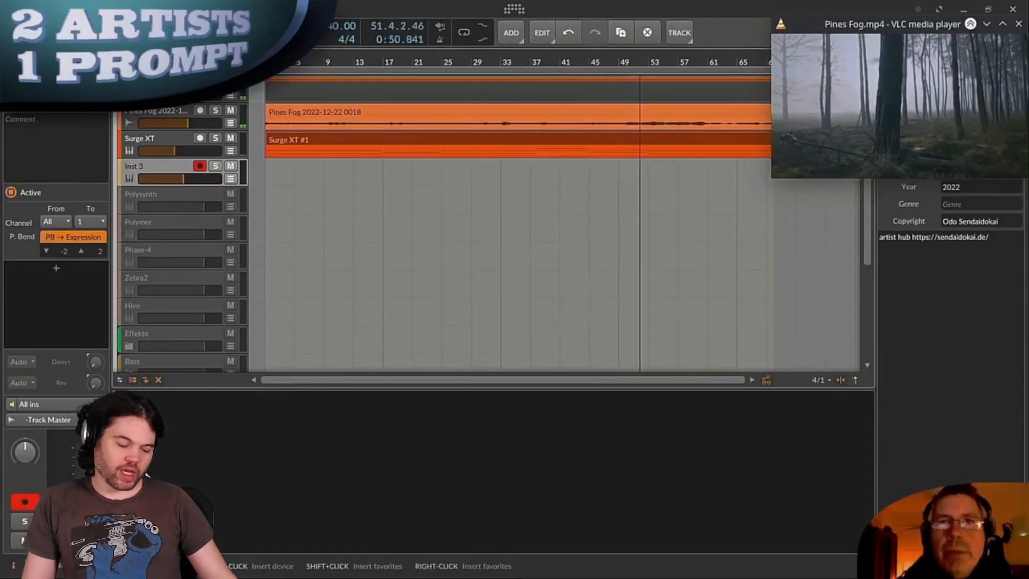
Open the second Surge XT's editor and browse the Filter 1 type menu.
{"action": "left_click", "coordinate": [511, 32]}
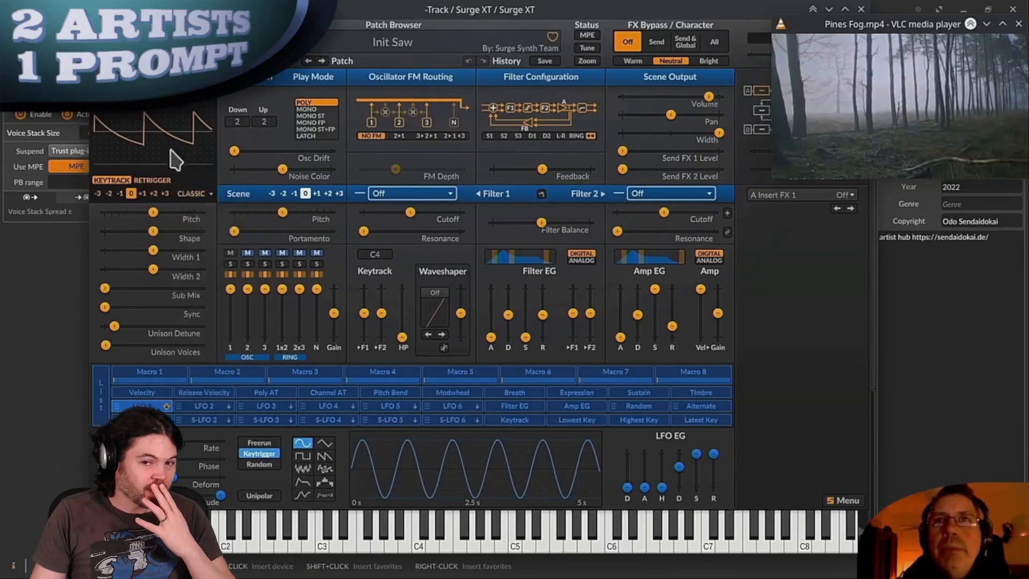
{"action": "left_click", "coordinate": [400, 193]}
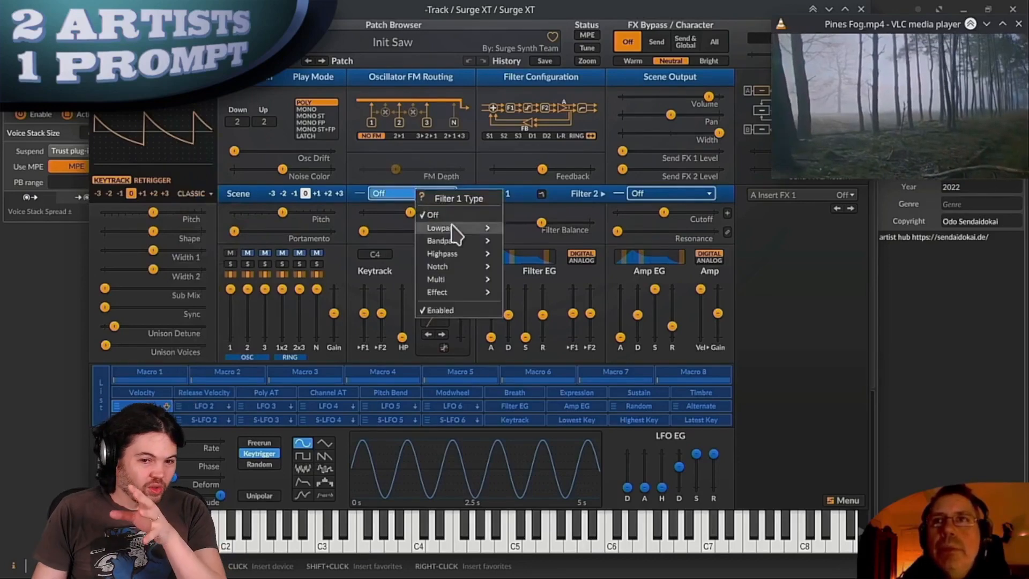
{"action": "mouse_move", "coordinate": [440, 227]}
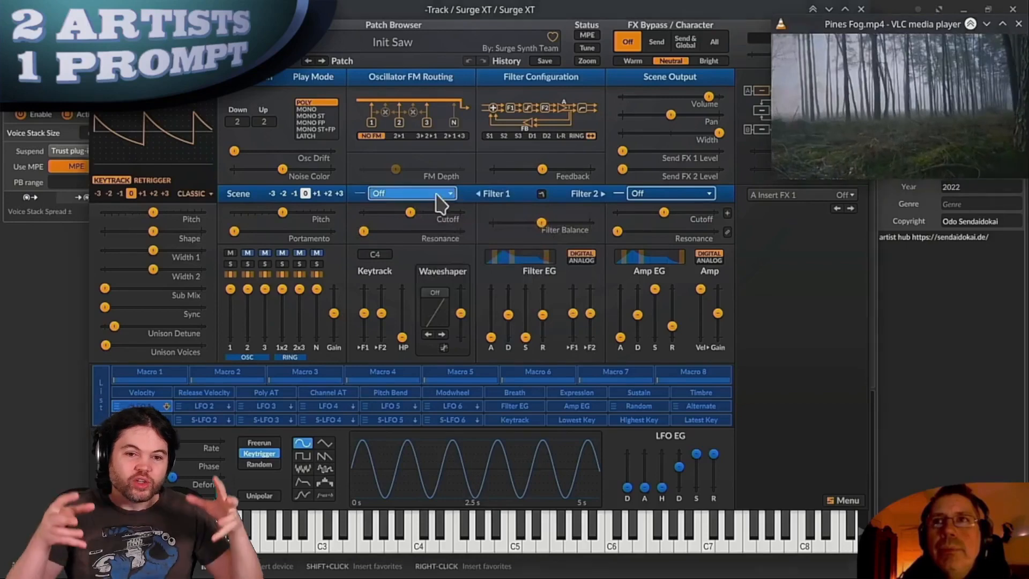
{"action": "left_click", "coordinate": [409, 192]}
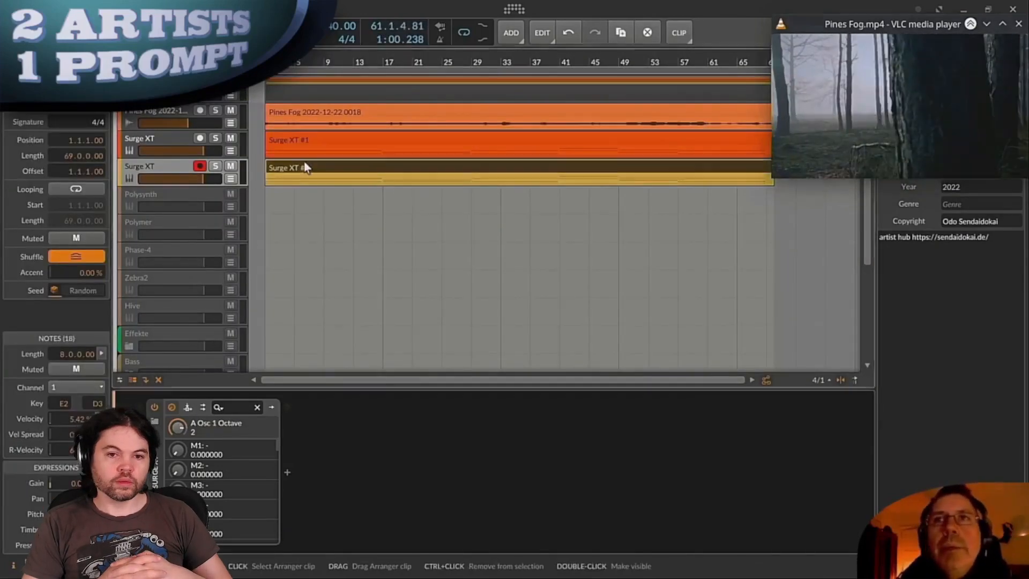
Open the Surge XT synth interface on the new track.
{"action": "double_click", "coordinate": [289, 167]}
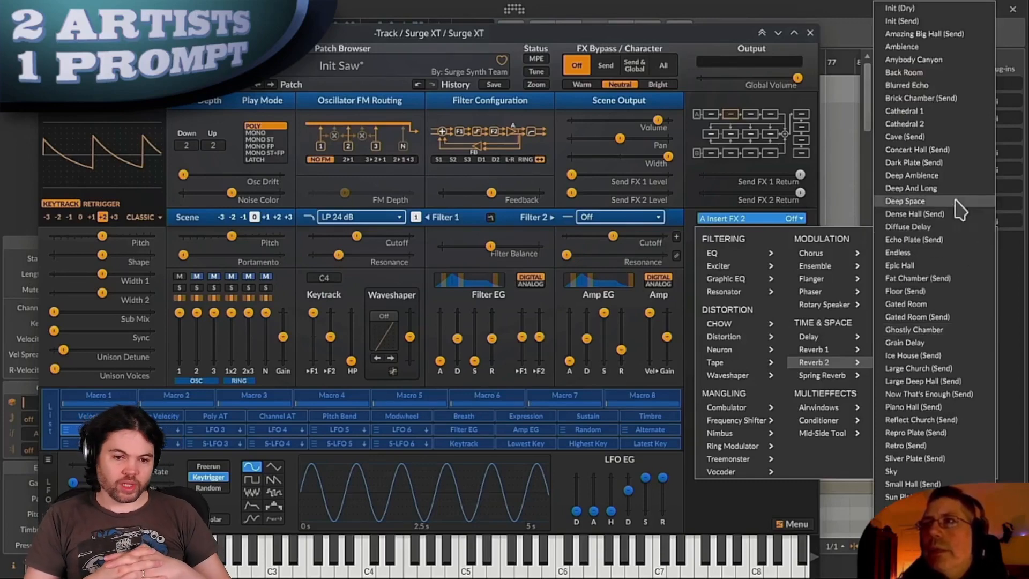
Choose a reverb preset for the Surge XT effect slot.
{"action": "left_click", "coordinate": [813, 362]}
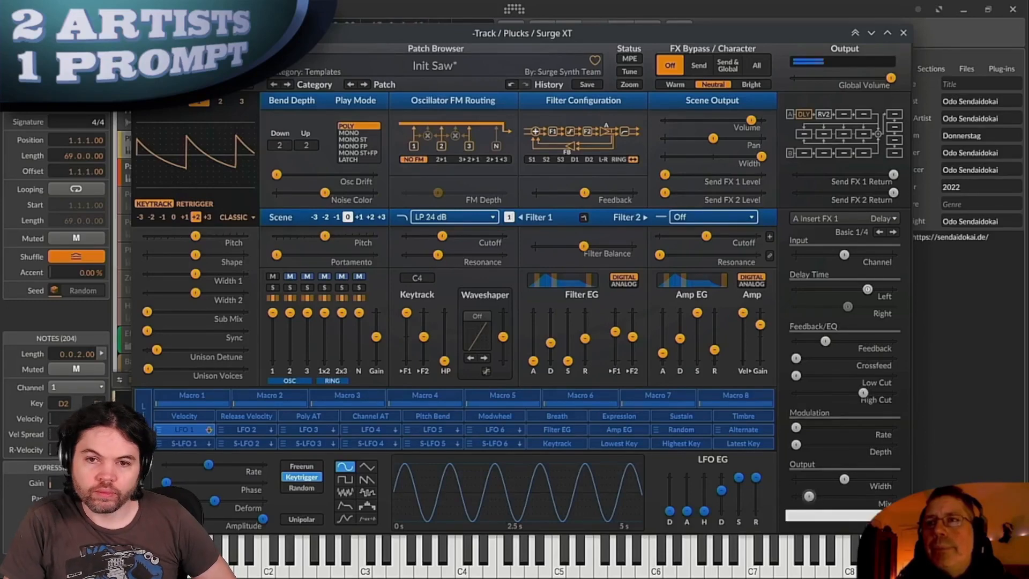
{"action": "left_click", "coordinate": [903, 33]}
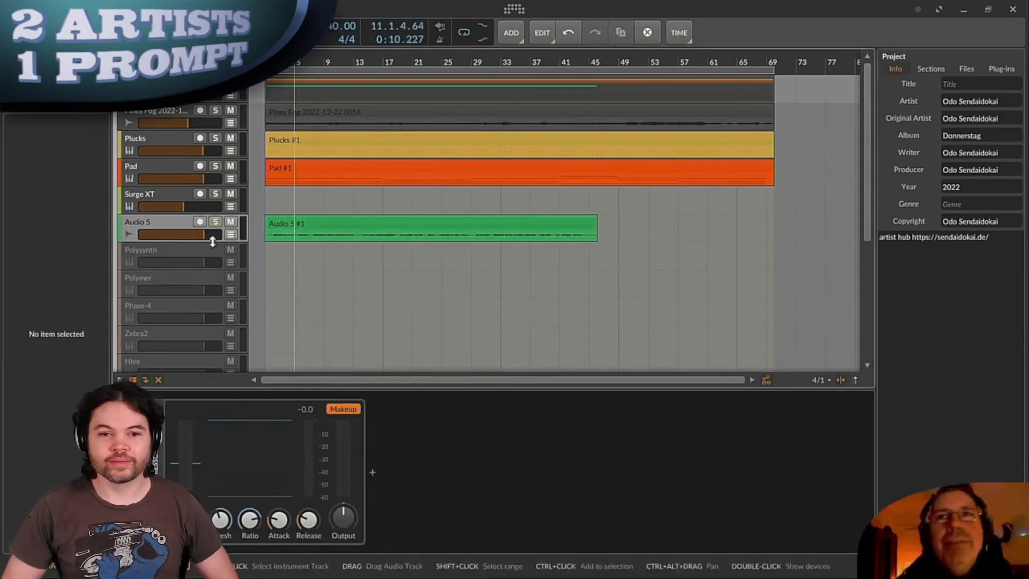
Lower Audio 5's volume and raise the bounced audio's filter resonance to about 23%.
{"action": "left_click", "coordinate": [426, 223]}
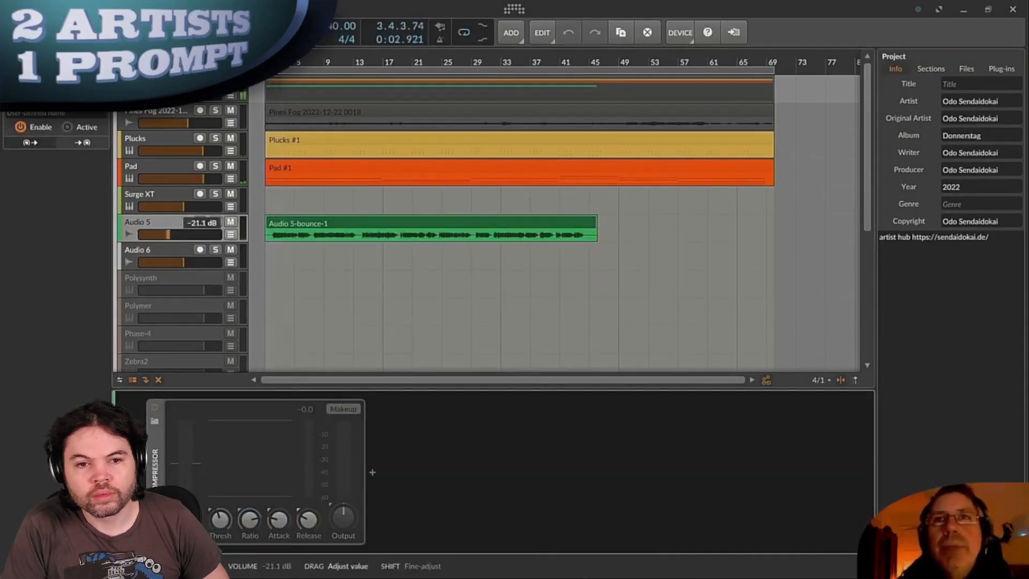
{"action": "left_click", "coordinate": [510, 32]}
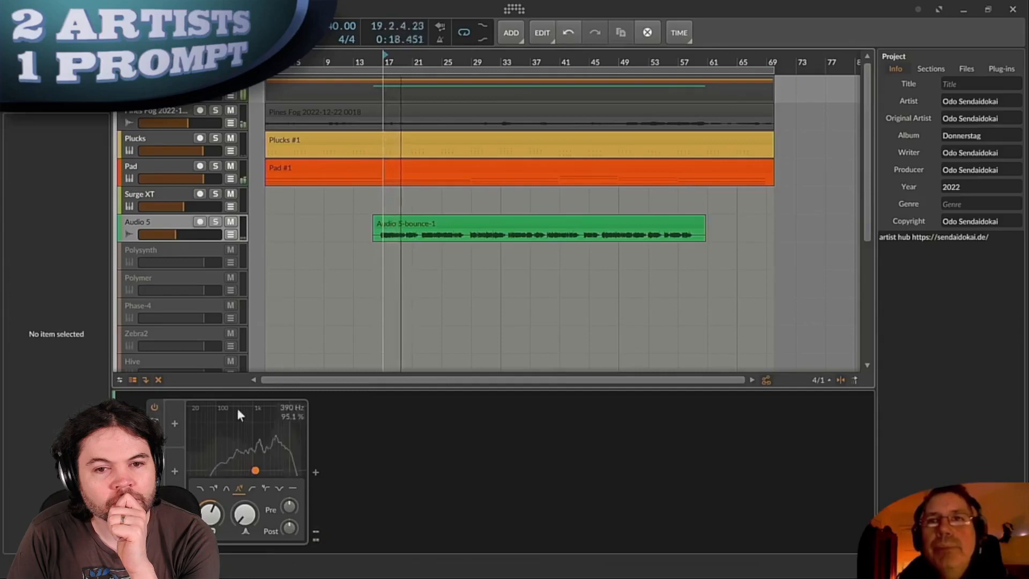
{"action": "left_click_drag", "start_coordinate": [255, 471], "coordinate": [256, 471]}
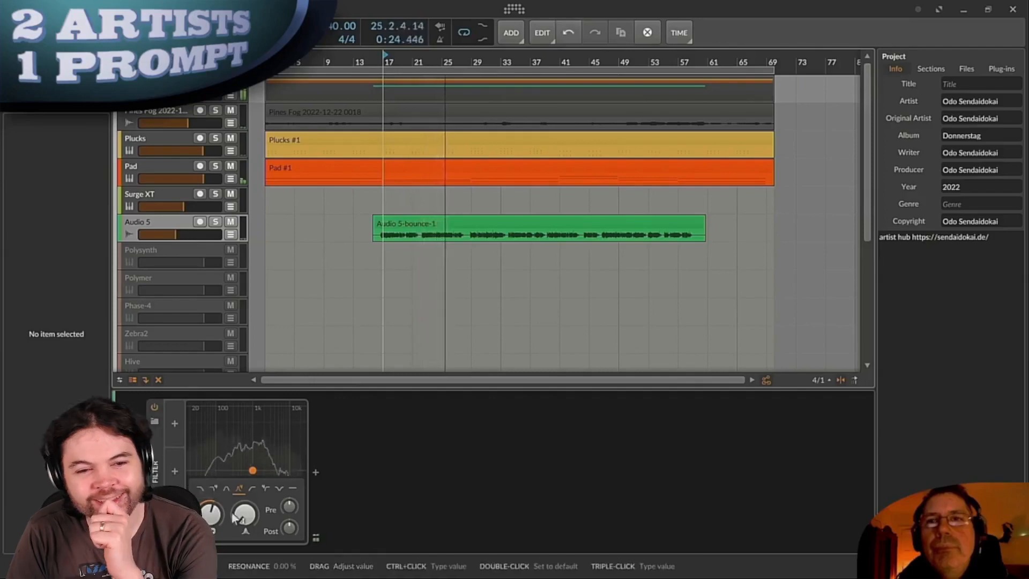
{"action": "left_click_drag", "start_coordinate": [245, 515], "coordinate": [245, 499]}
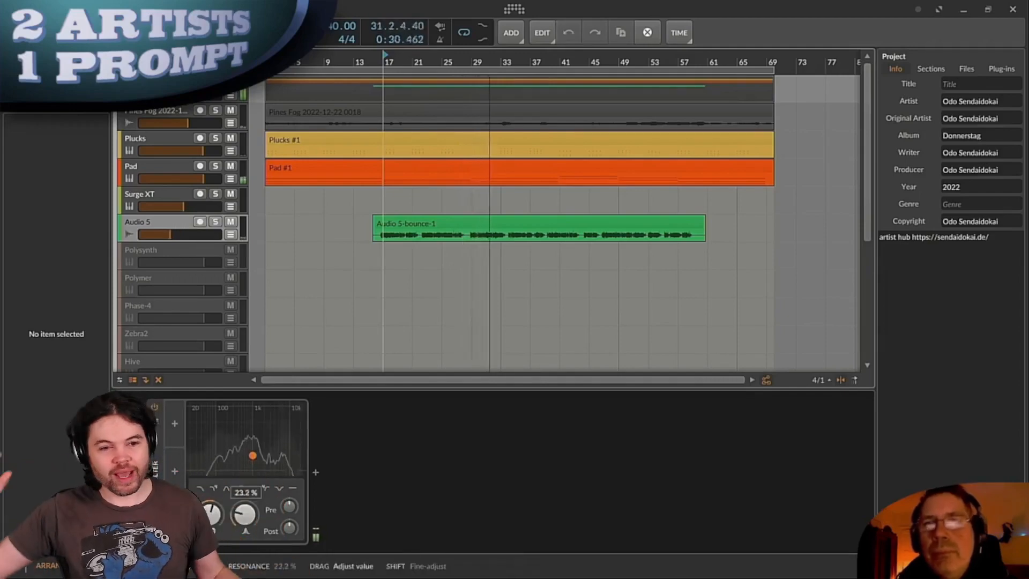
{"action": "left_click_drag", "start_coordinate": [244, 515], "coordinate": [244, 491]}
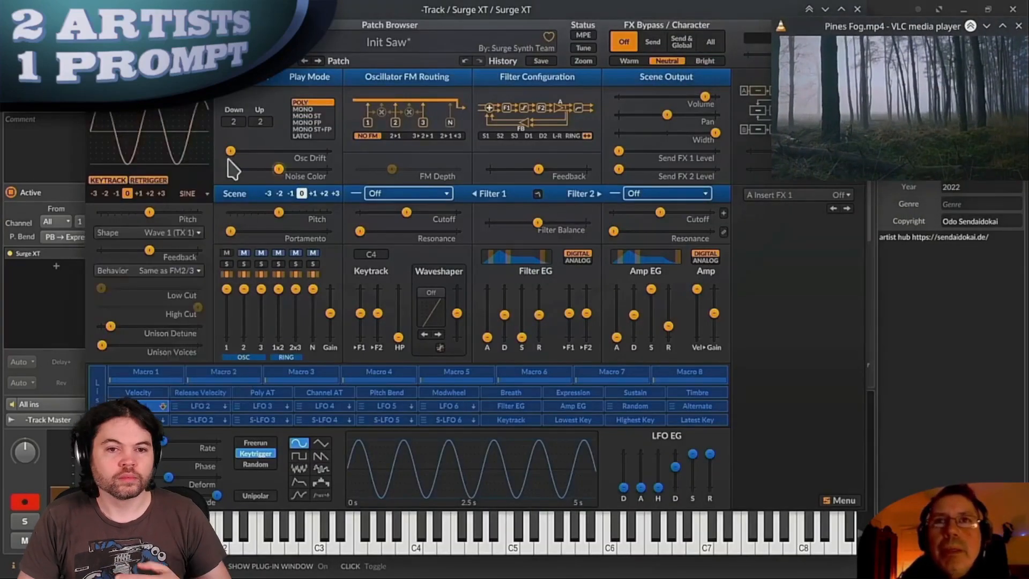
Click in the arrangement's track header area.
{"action": "left_click", "coordinate": [114, 193]}
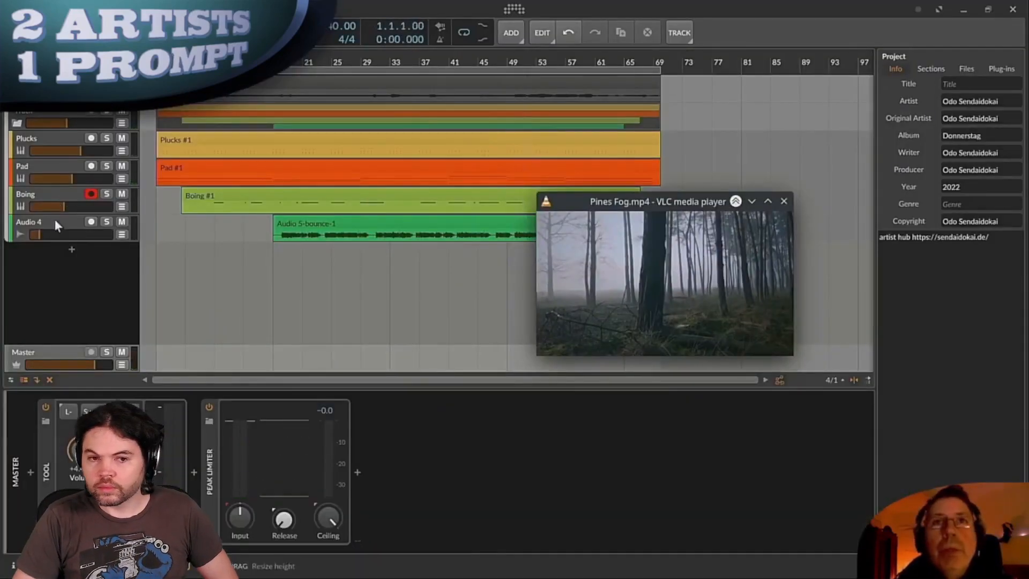
Select the bounced track in the arranger before renaming it The Score Intro.
{"action": "left_click", "coordinate": [46, 221]}
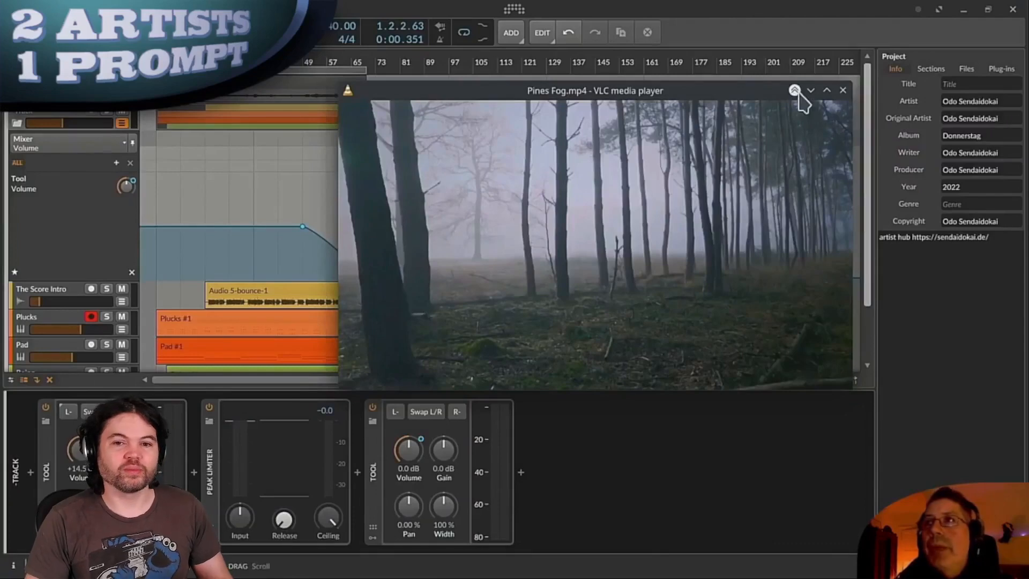
Close the VLC video window and lower the master Peak Limiter ceiling to about -11 dB.
{"action": "left_click", "coordinate": [794, 90]}
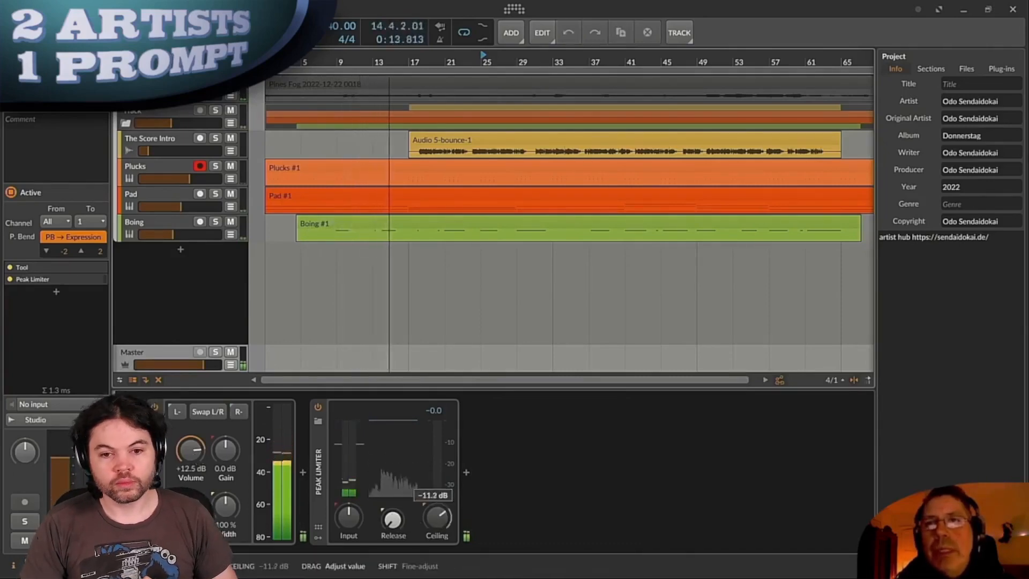
{"action": "left_click_drag", "start_coordinate": [191, 450], "coordinate": [190, 439]}
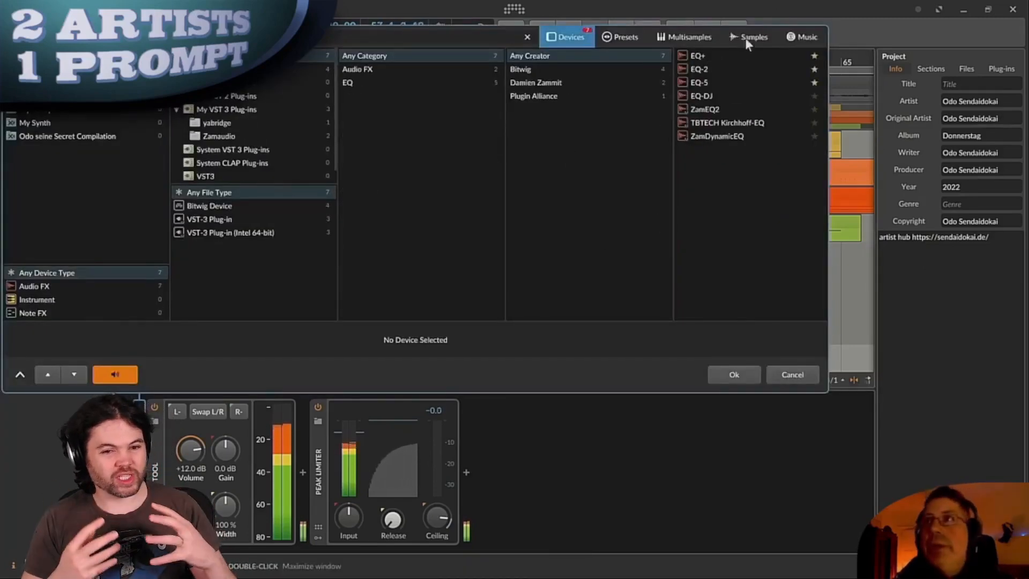
Add EQ+ to the master with a high-cut band pulled to about 16.3 kHz.
{"action": "left_click", "coordinate": [792, 374]}
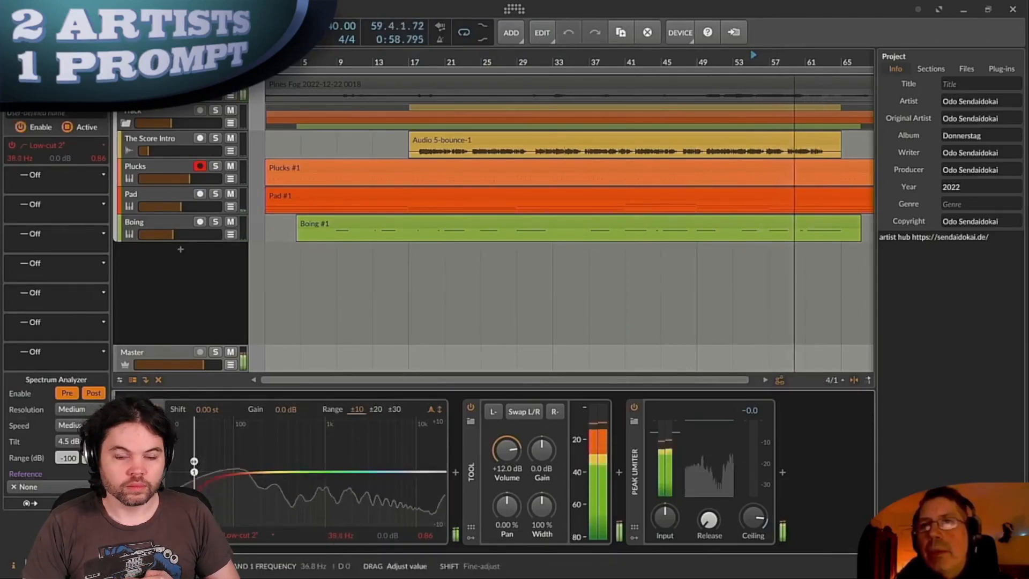
{"action": "left_click", "coordinate": [438, 471]}
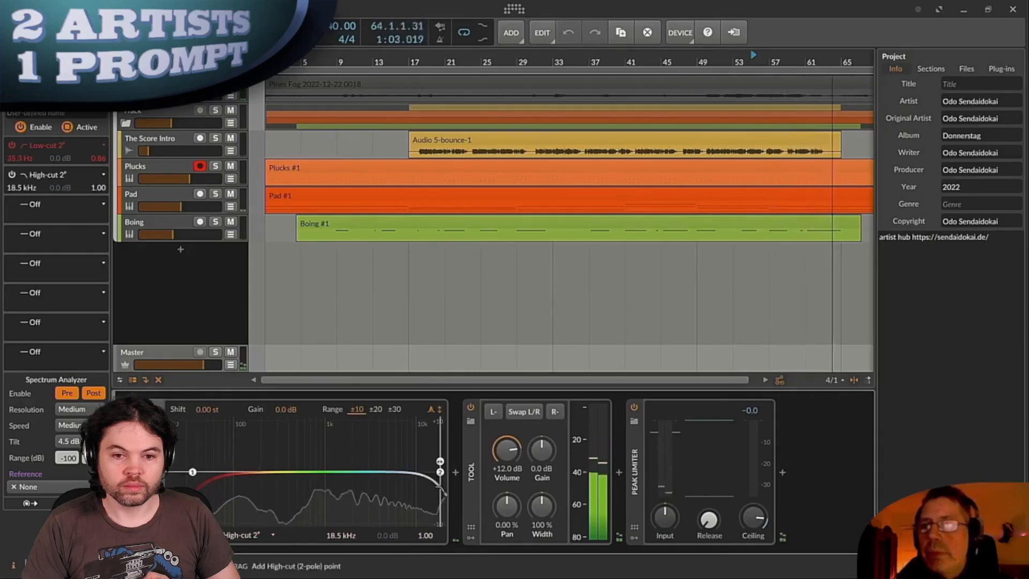
{"action": "left_click_drag", "start_coordinate": [438, 471], "coordinate": [435, 471]}
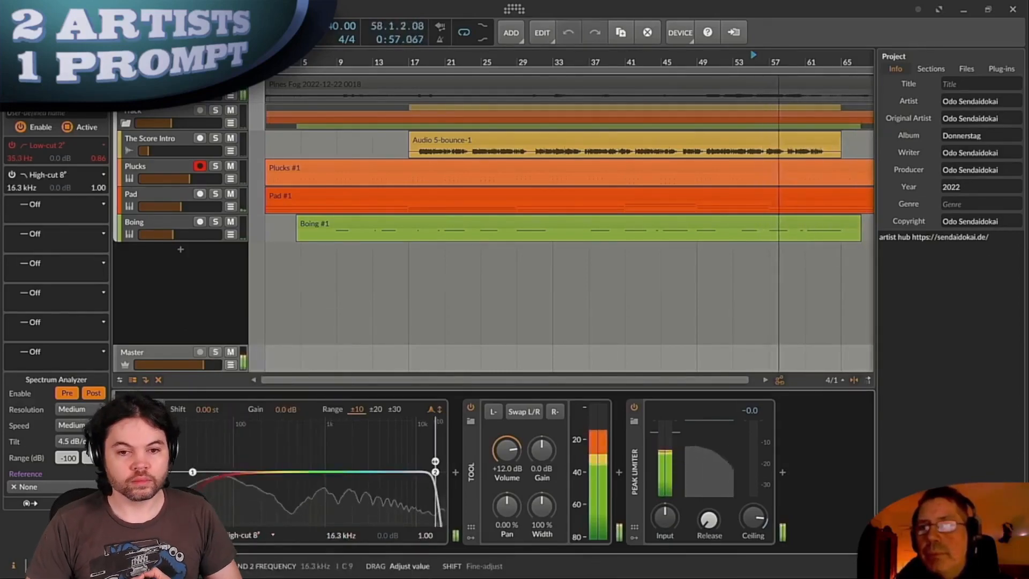